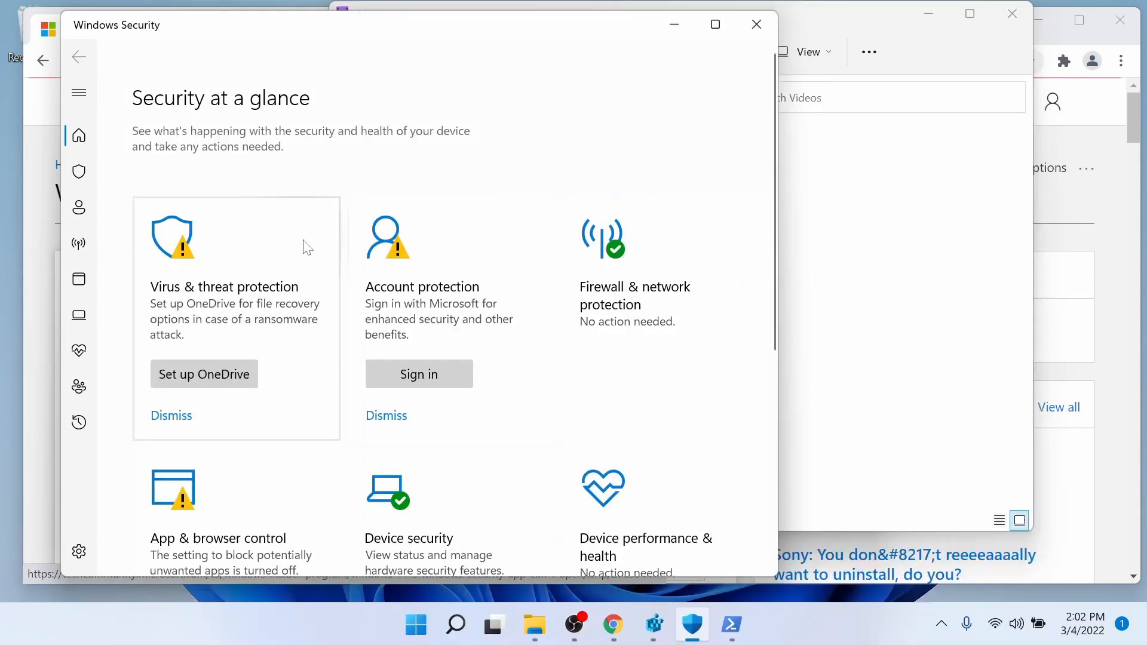
# - Reach Core isolation details through Device security, where Memory integrity shows Off
pyautogui.click(408, 539)
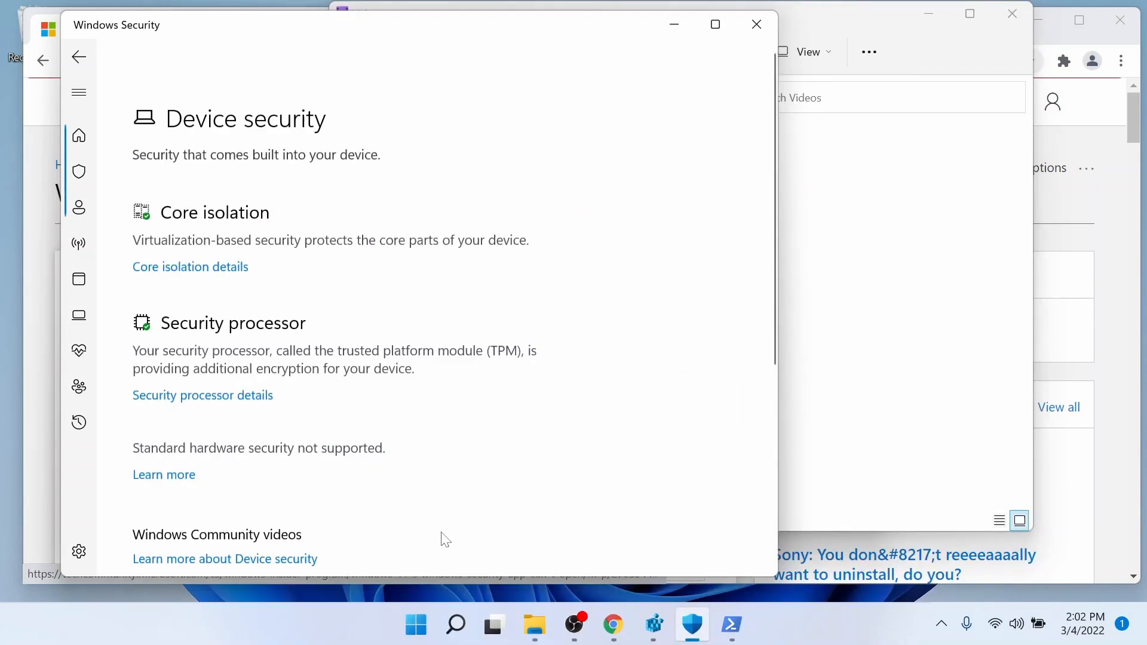
pyautogui.scroll(3)
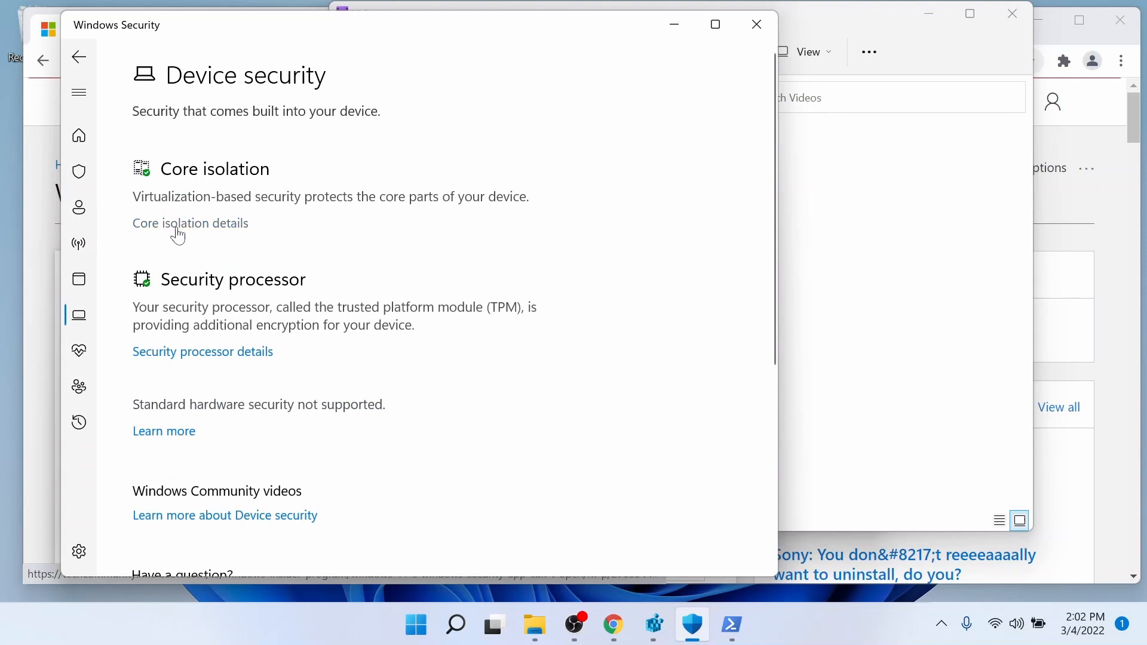
pyautogui.click(190, 223)
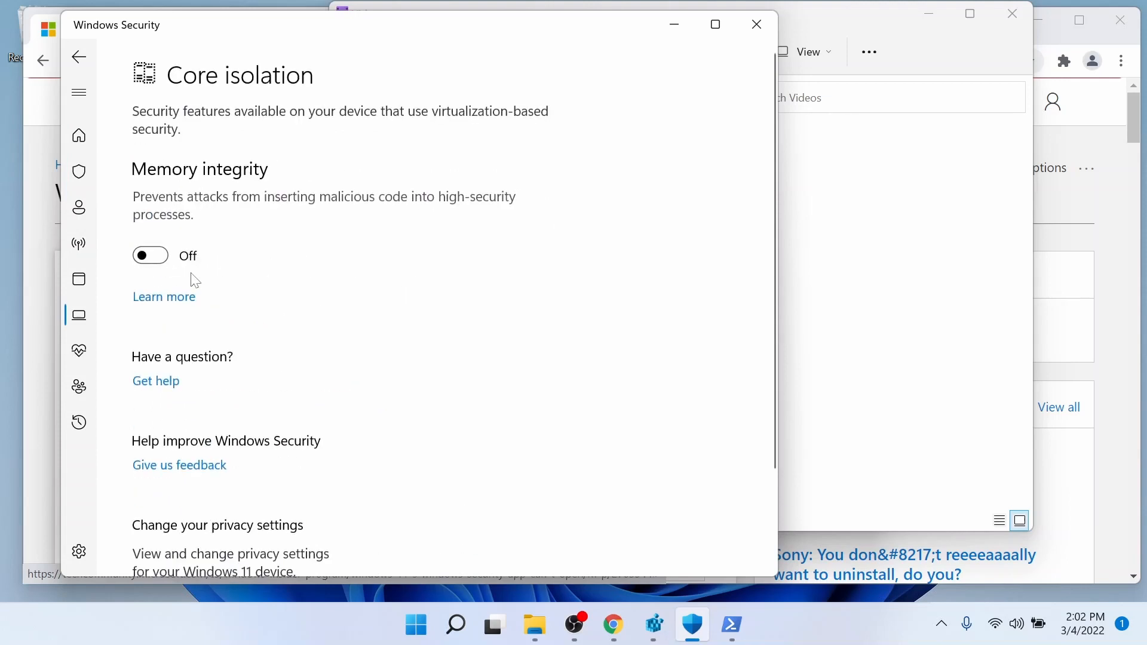
pyautogui.moveTo(172, 259)
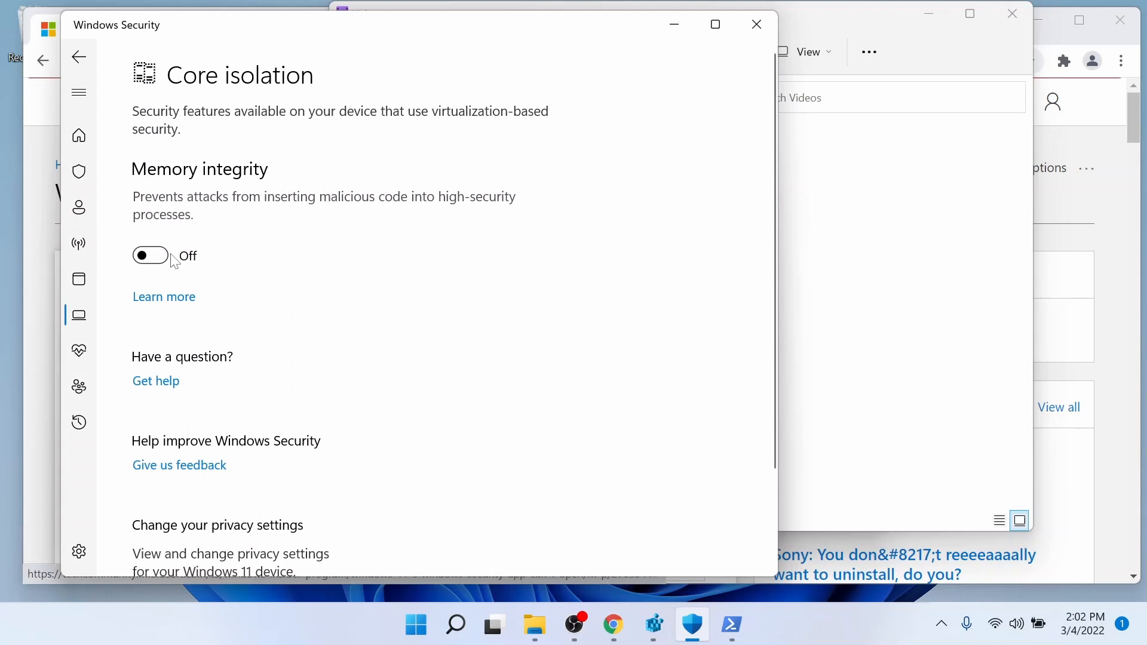
pyautogui.moveTo(144, 267)
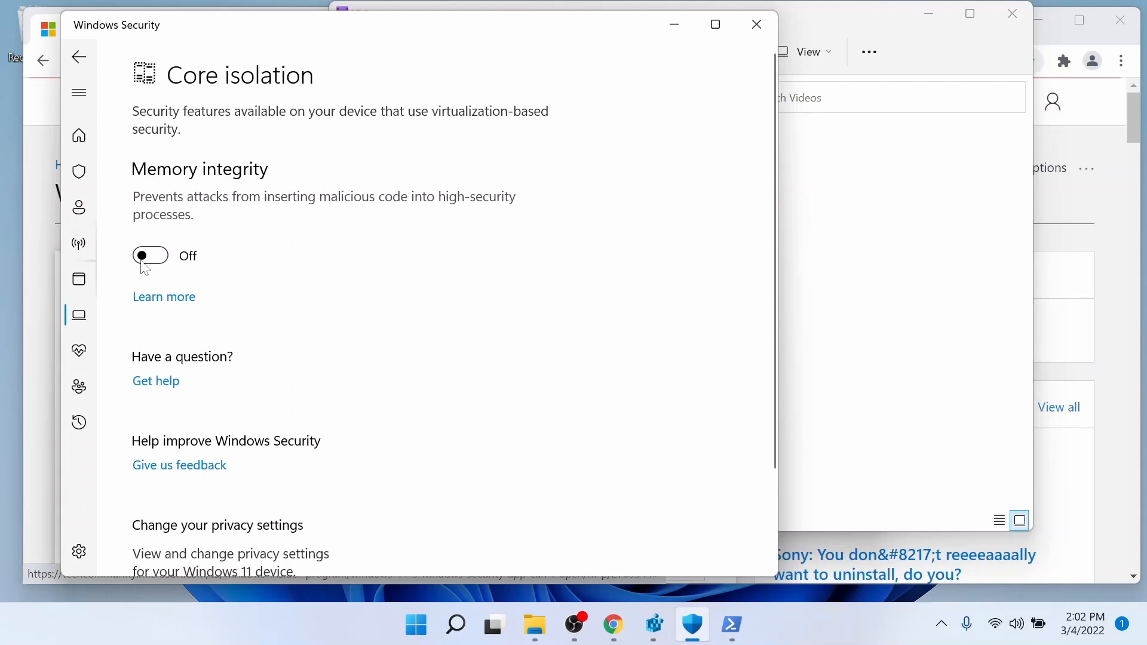
pyautogui.moveTo(285, 320)
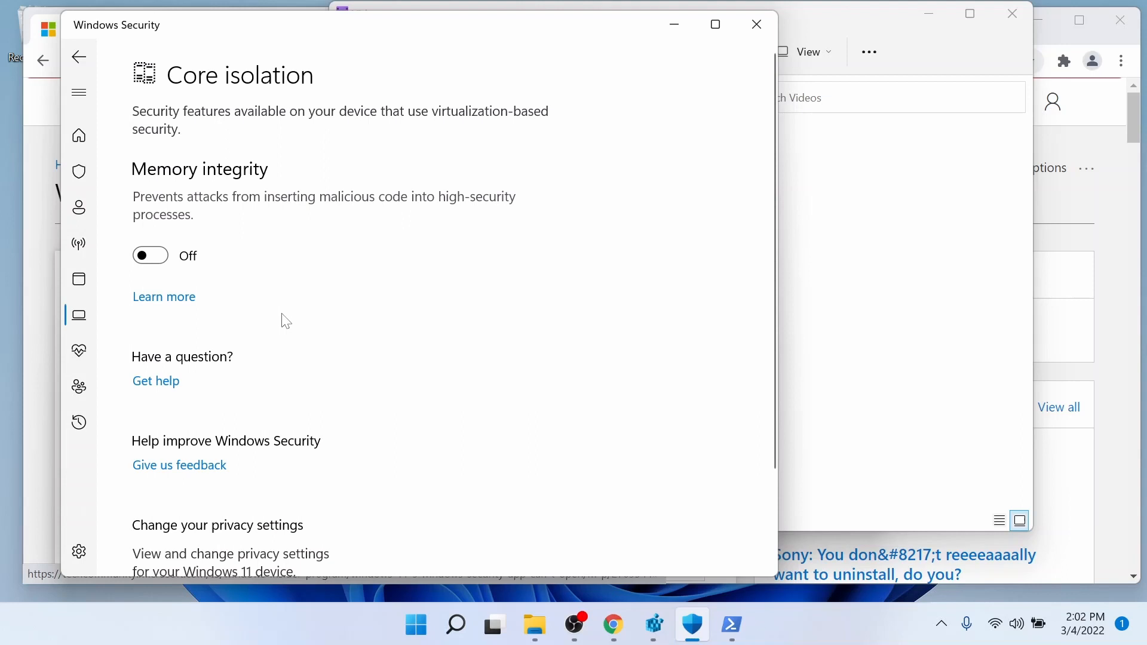
pyautogui.moveTo(220, 79)
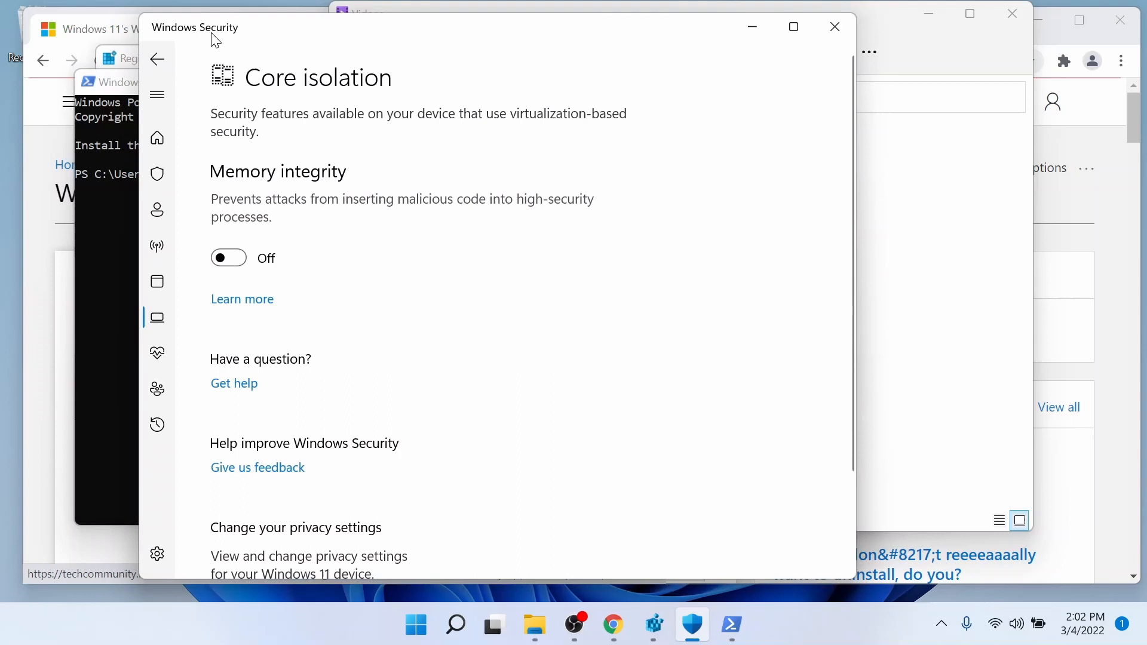
pyautogui.moveTo(306, 95)
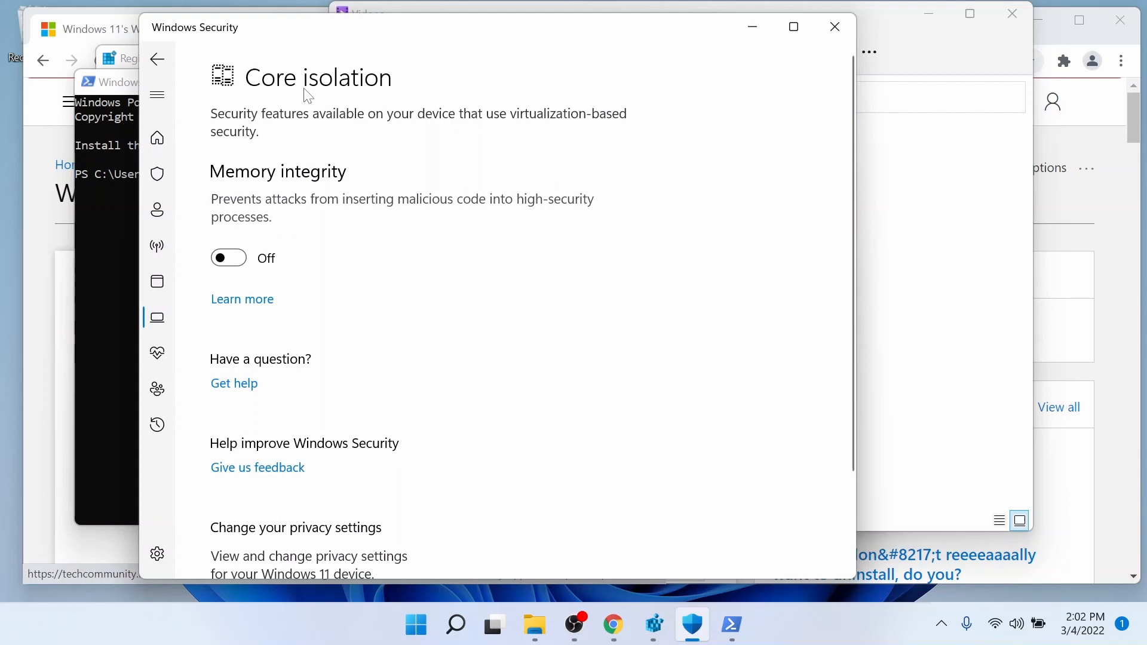
pyautogui.moveTo(276, 87)
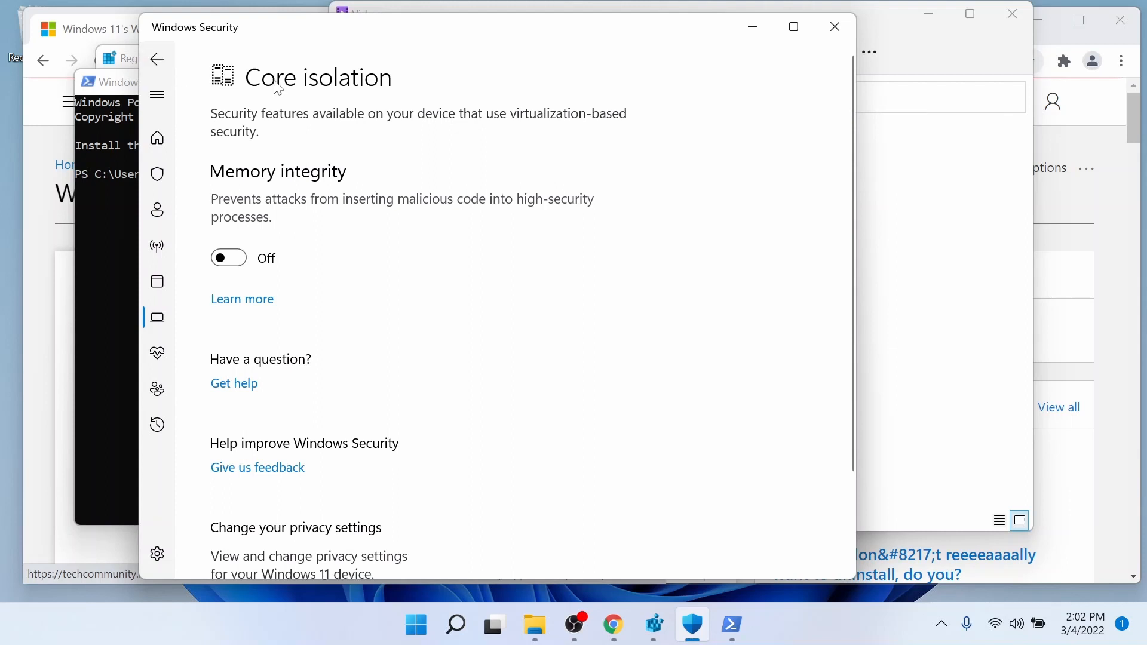
pyautogui.moveTo(120, 280)
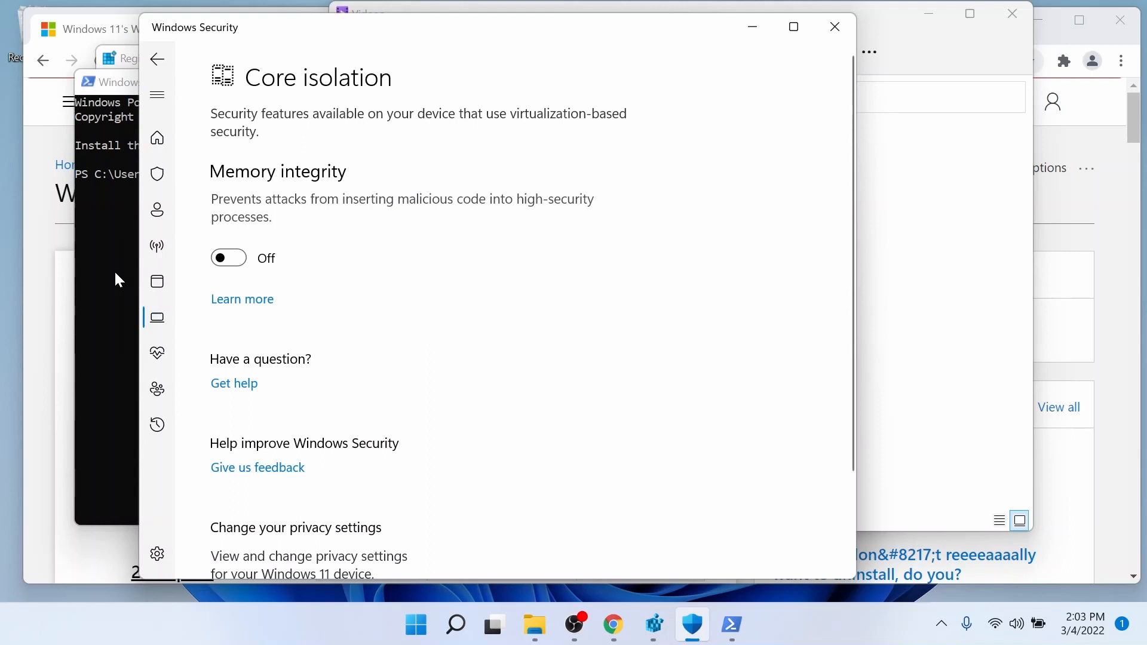
# - Bring PowerShell forward with Get-AppxPackage Microsoft.SecHealthUI -AllUsers | Reset-AppxPackage entered
pyautogui.click(455, 625)
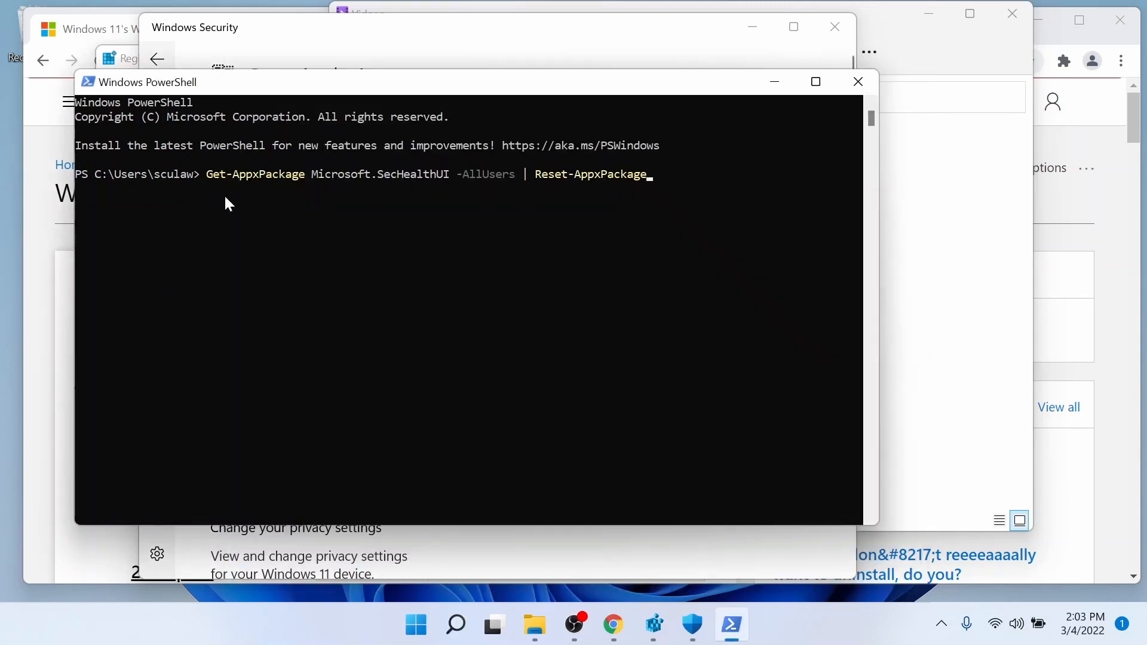
pyautogui.moveTo(203, 229)
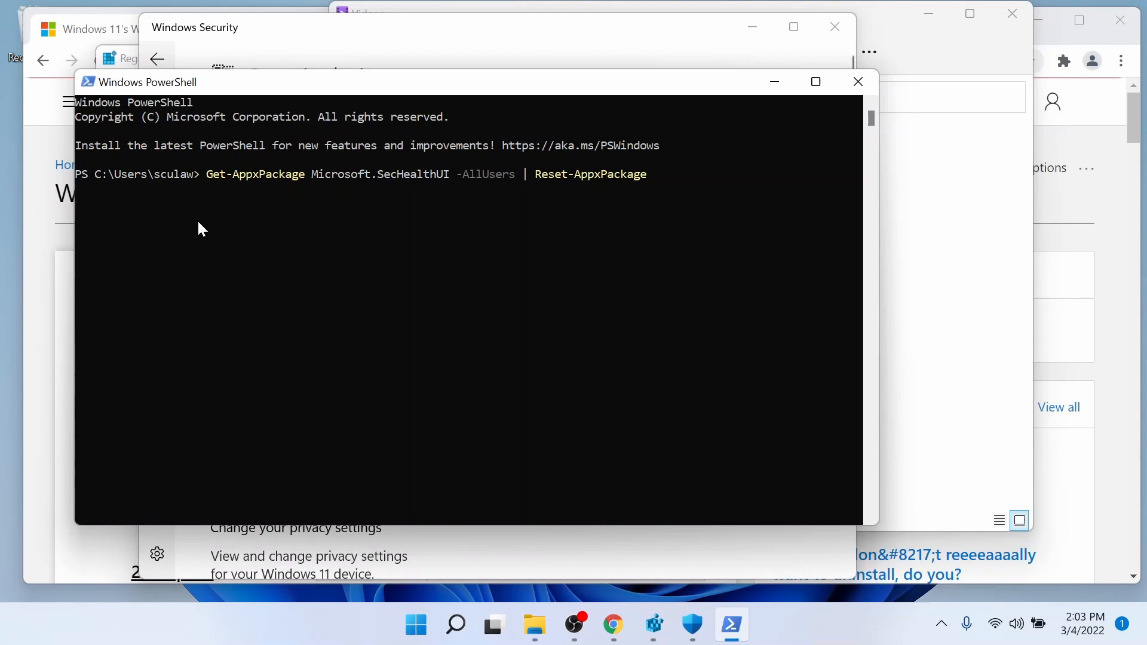
pyautogui.moveTo(560, 630)
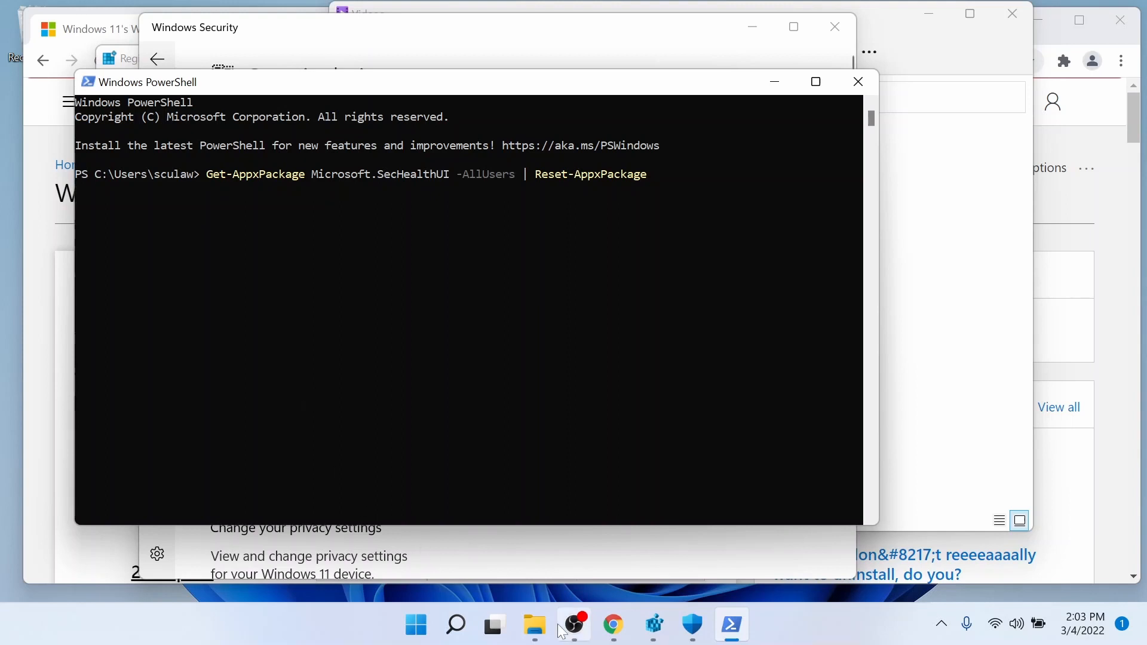
pyautogui.moveTo(690, 625)
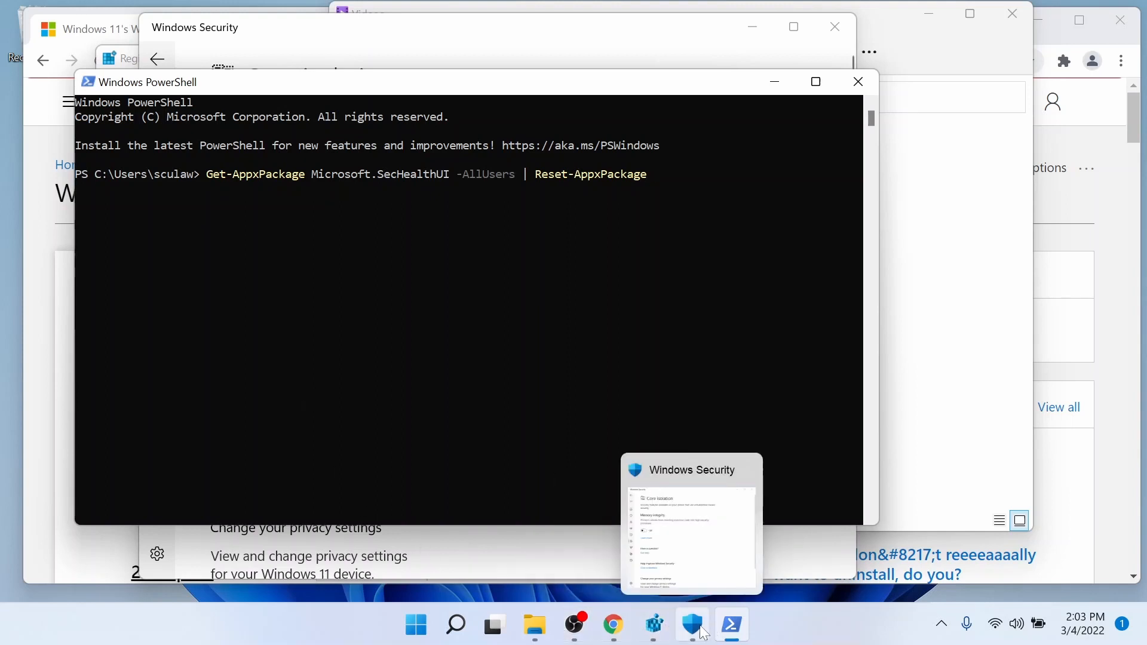
# - Return Windows Security's Core isolation page to the front, Memory integrity still Off
pyautogui.click(691, 625)
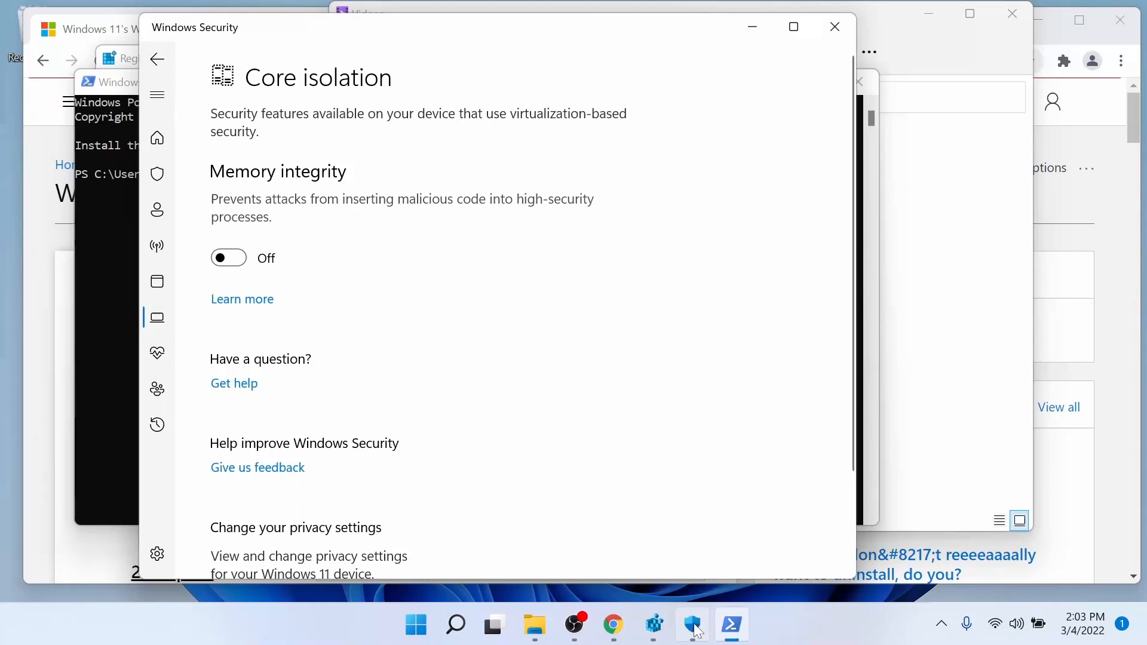
pyautogui.moveTo(428, 276)
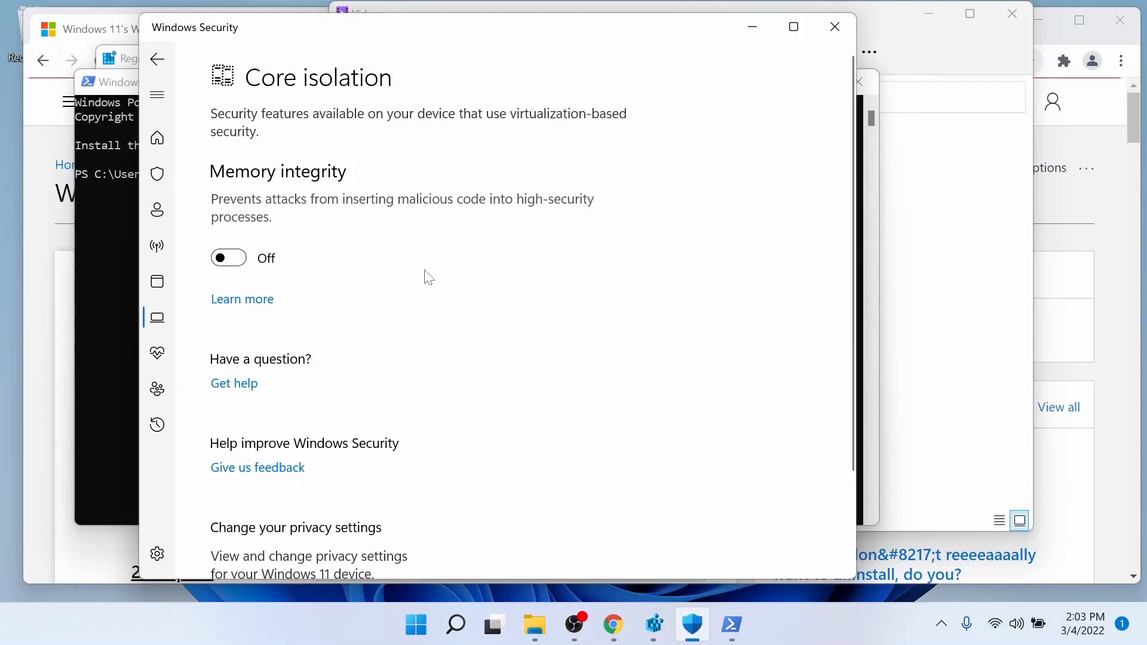
pyautogui.moveTo(209, 168)
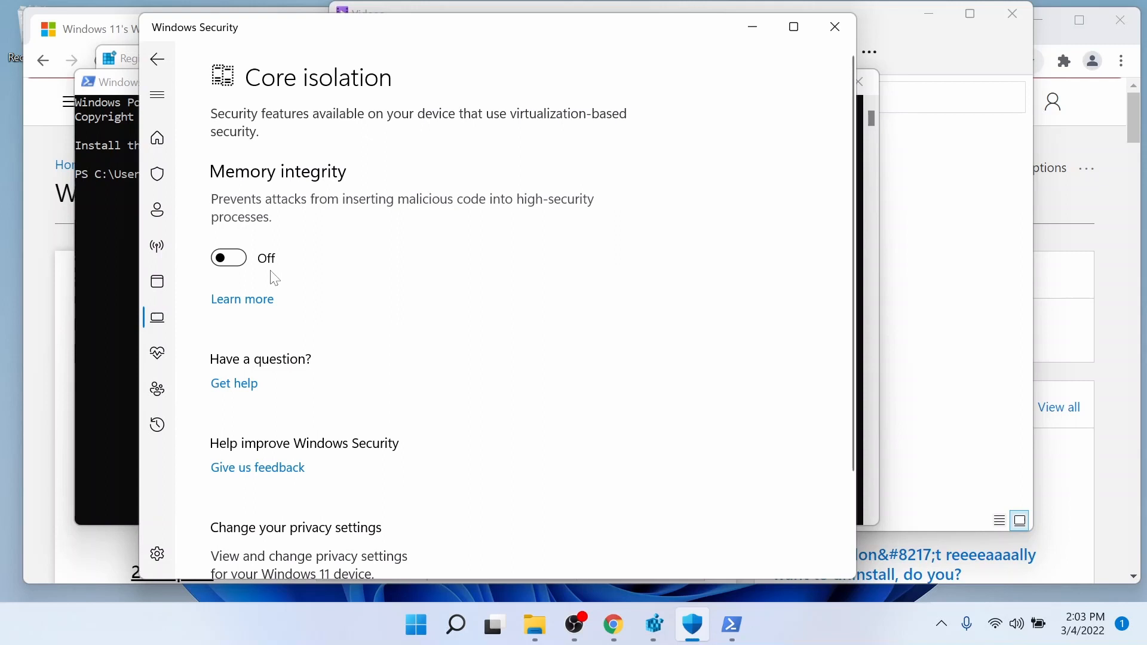
pyautogui.moveTo(401, 360)
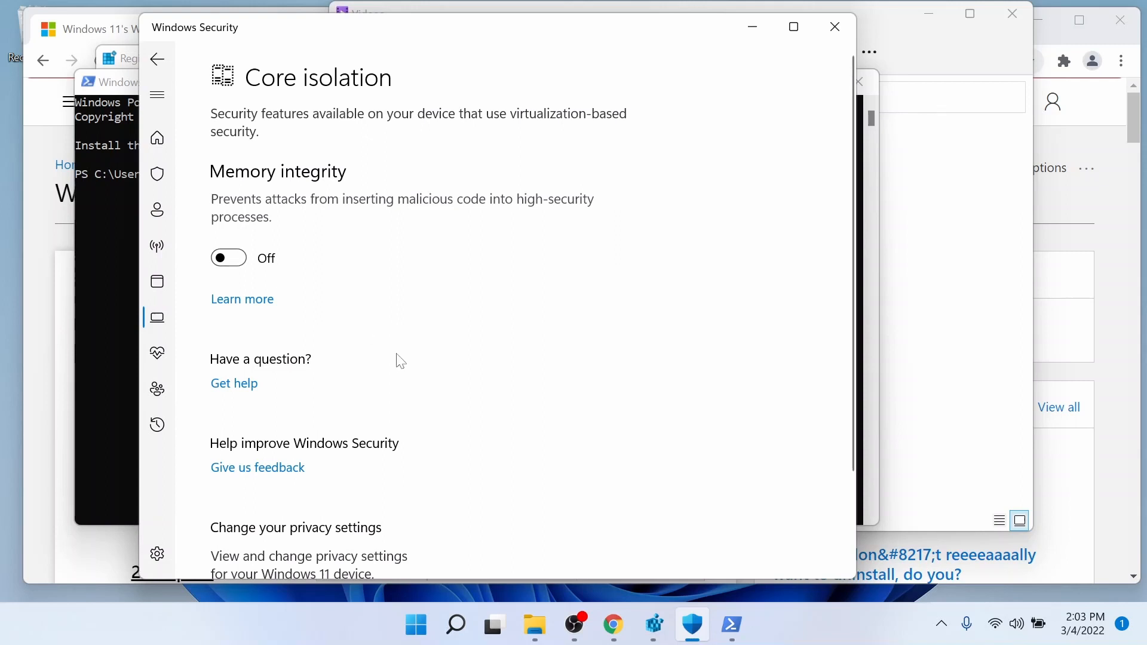
pyautogui.moveTo(741, 327)
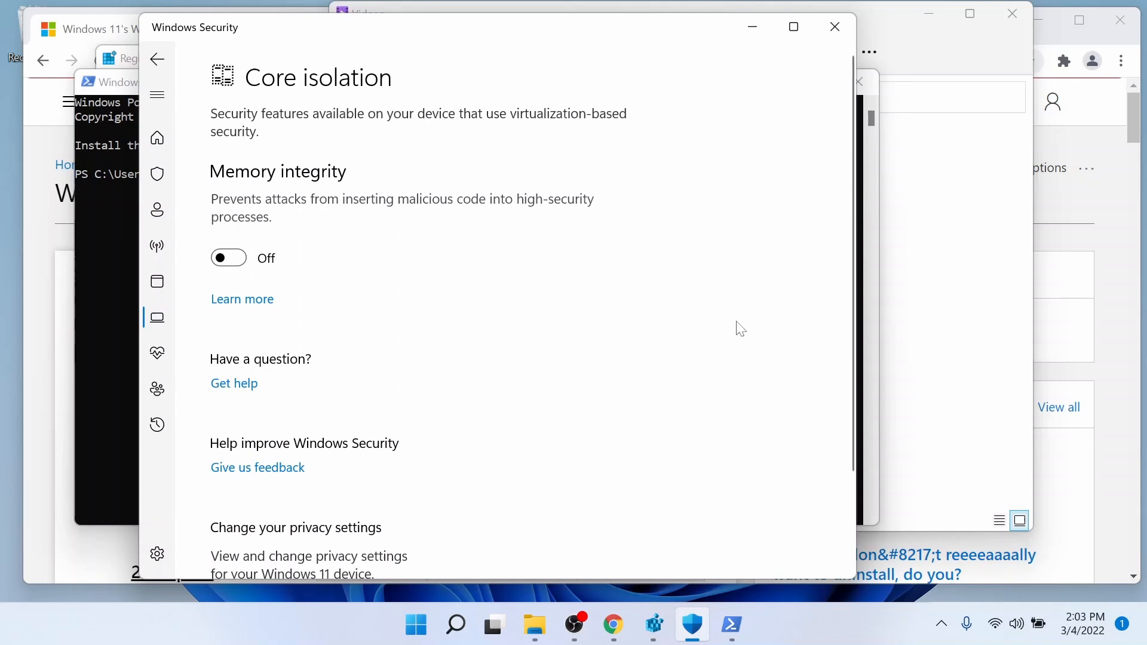
pyautogui.moveTo(654, 602)
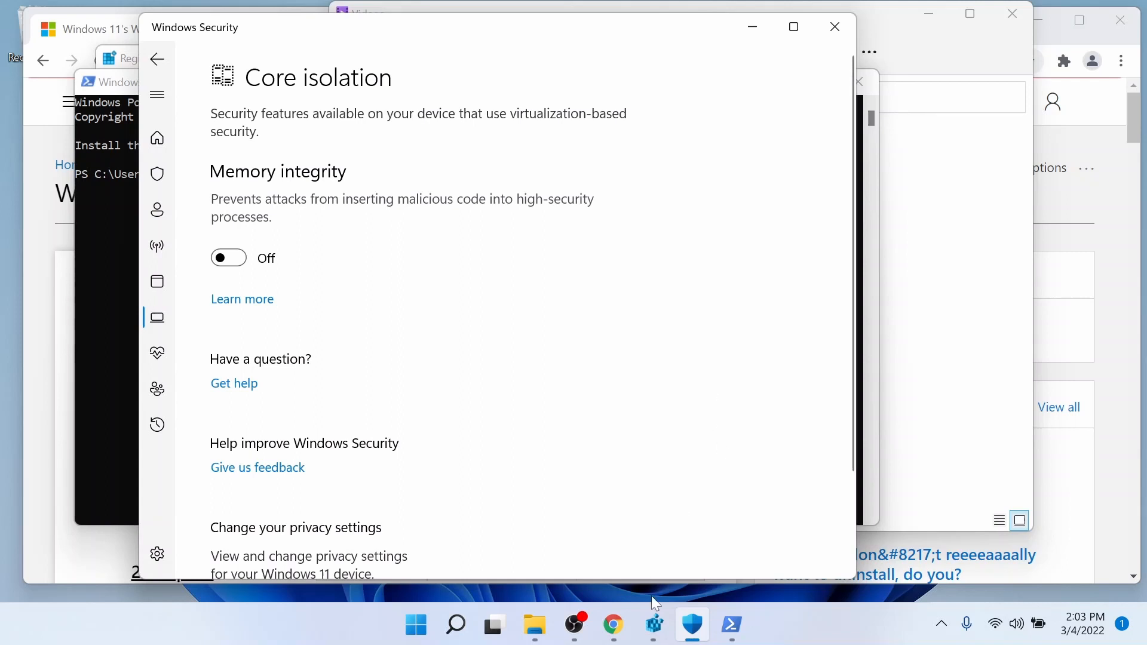
# - Search Windows for 'resotre' so Create a restore point appears as best match
pyautogui.click(456, 625)
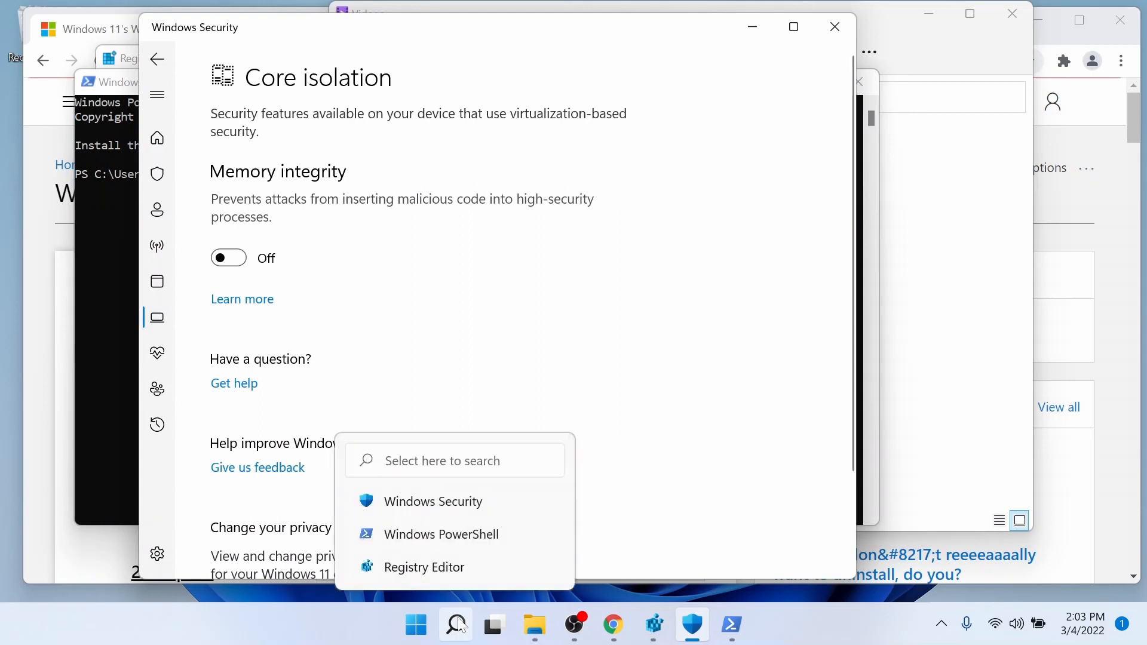
pyautogui.click(454, 625)
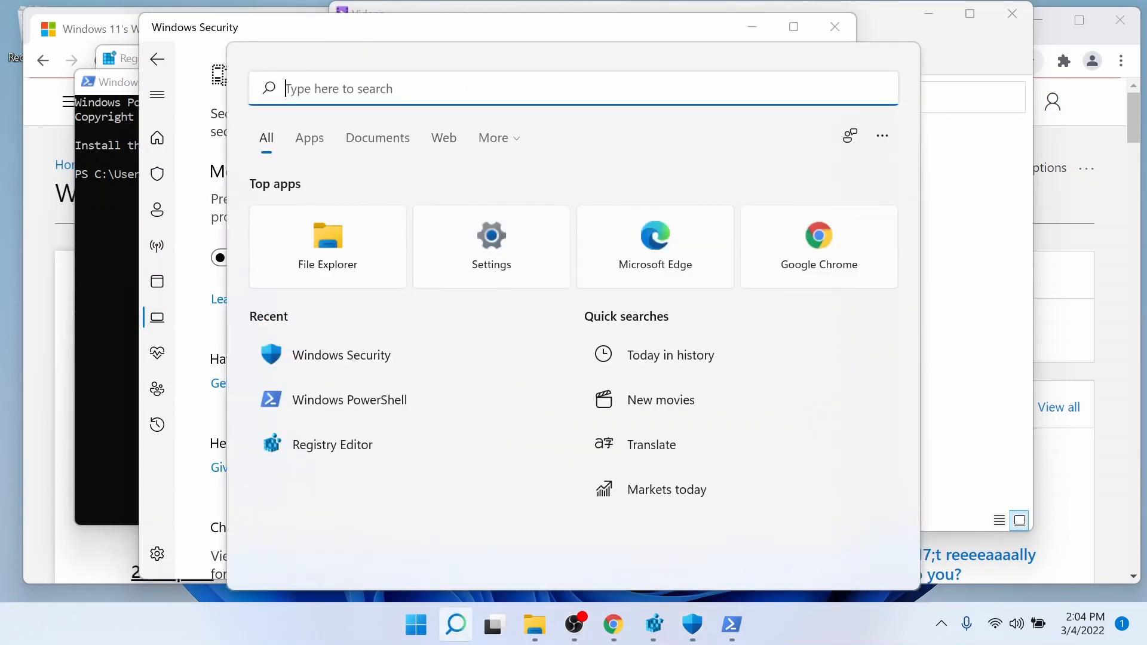
pyautogui.write('resotre')
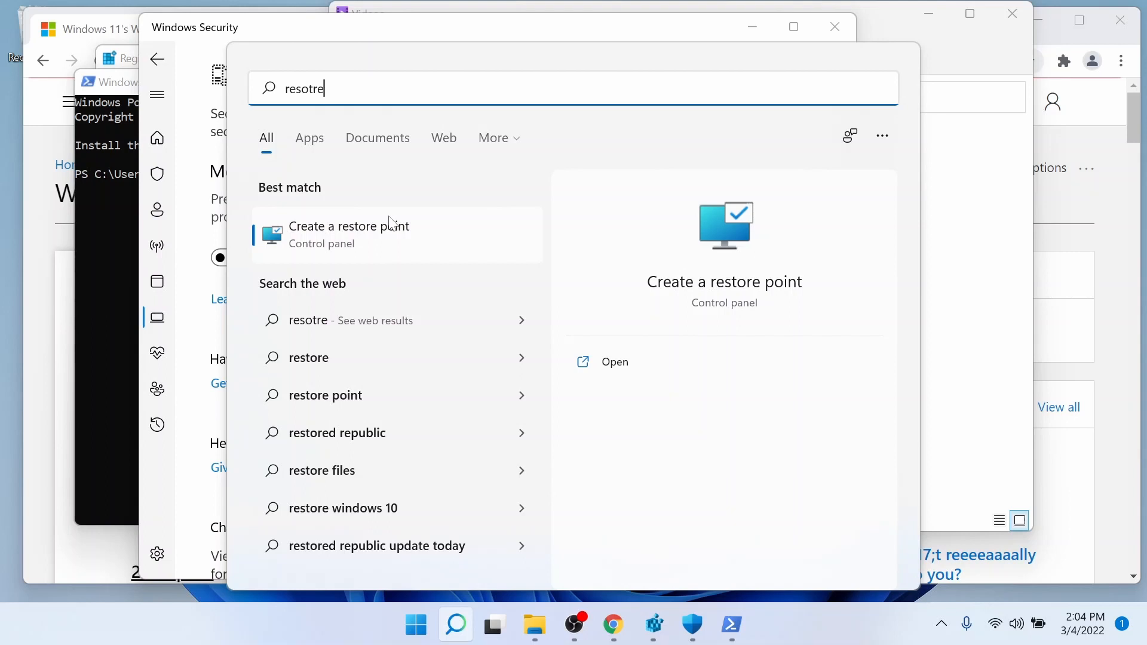
pyautogui.moveTo(322, 340)
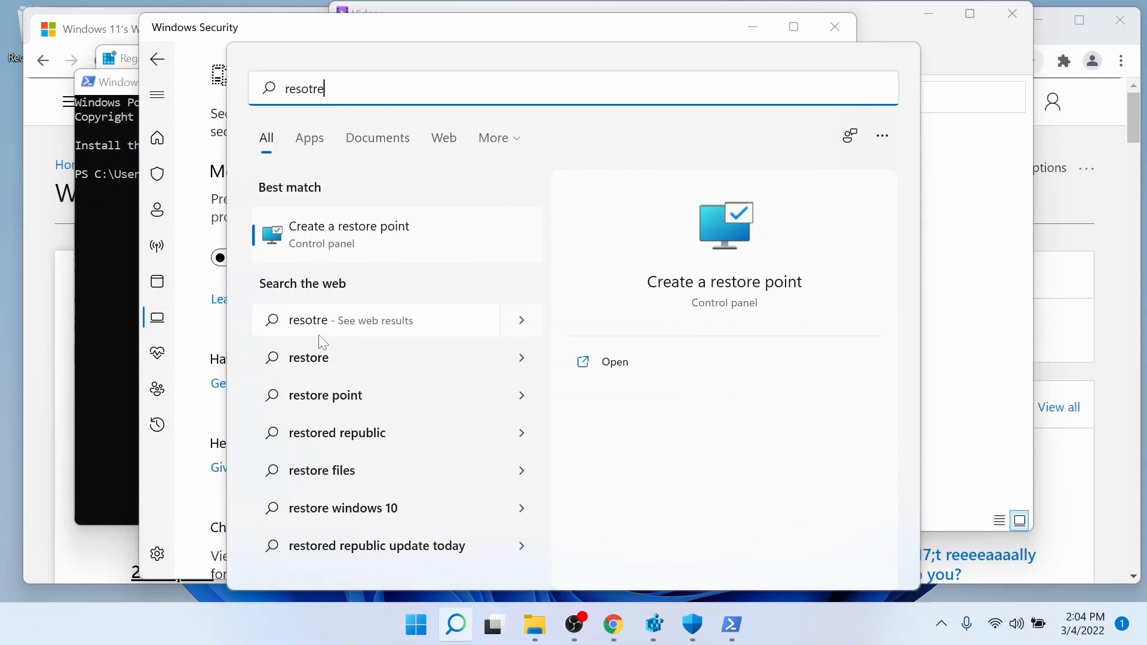
pyautogui.moveTo(386, 75)
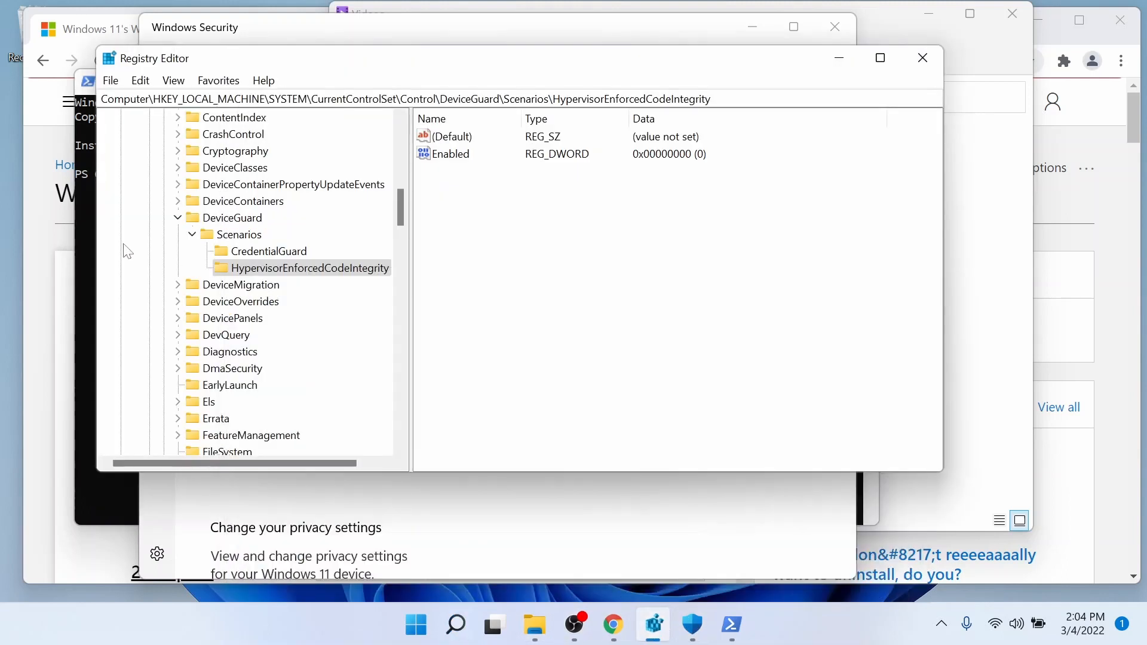
pyautogui.moveTo(186, 115)
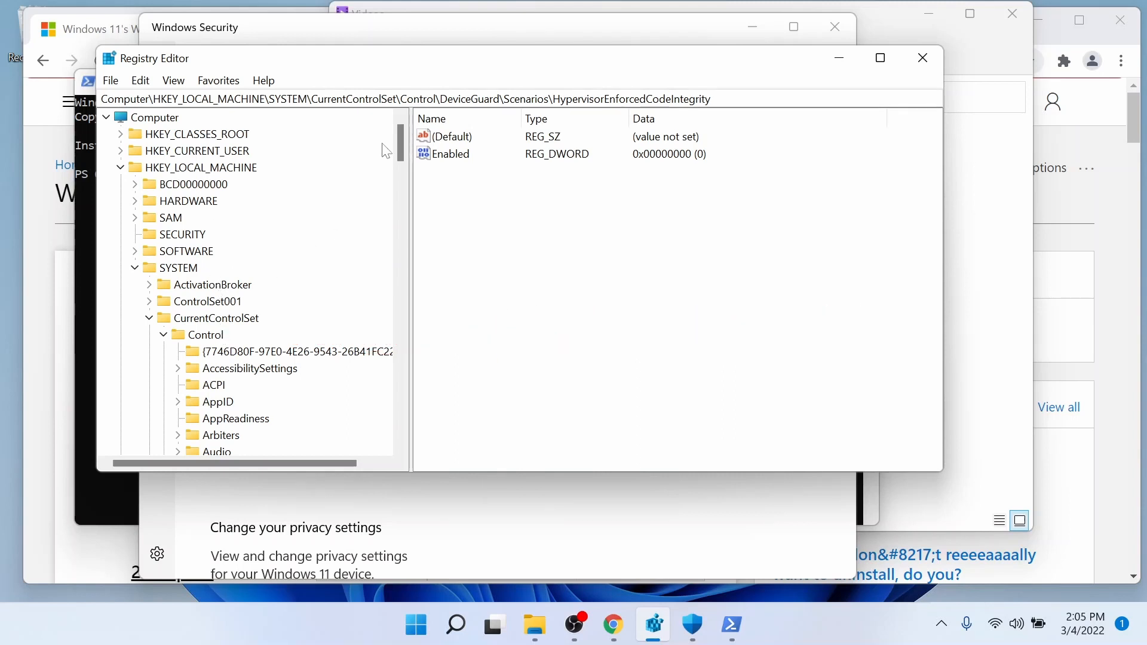
# - Under DeviceGuard\Scenarios, inspect CredentialGuard and HypervisorEnforcedCodeIntegrity keys holding Enabled = 0
pyautogui.scroll(-3)
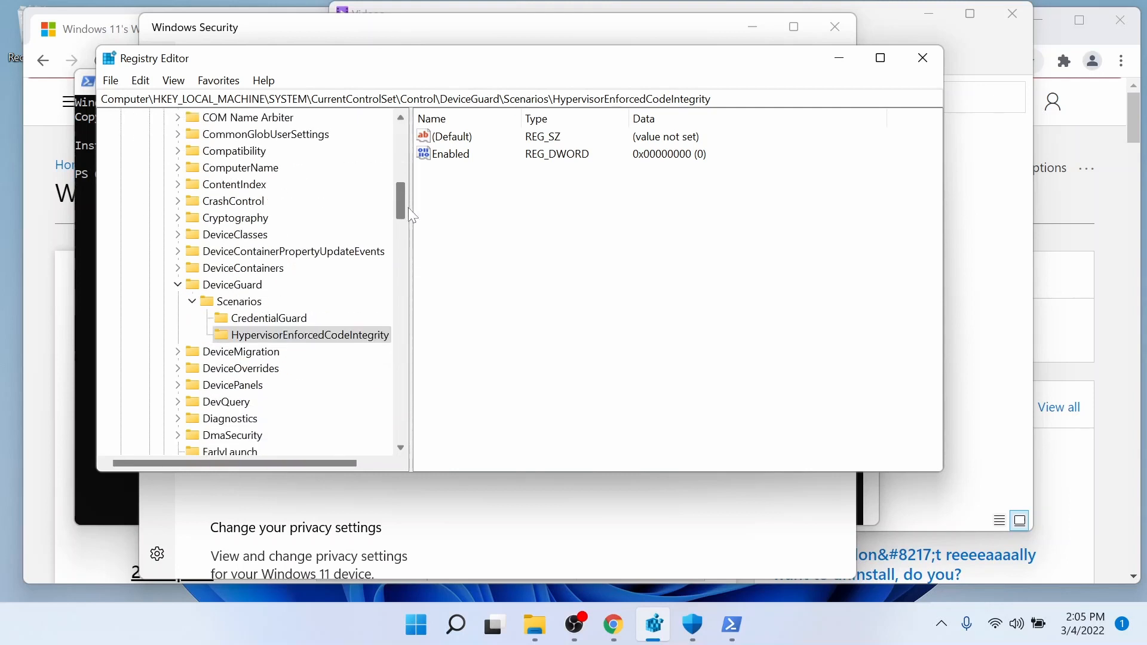
pyautogui.click(244, 267)
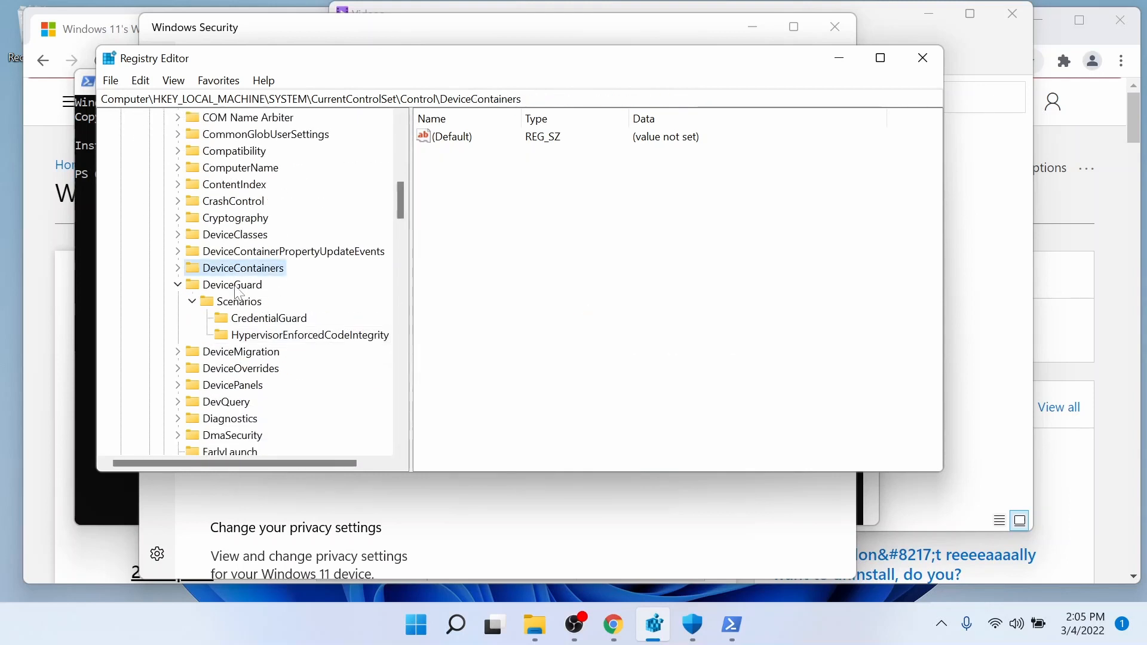
pyautogui.click(239, 301)
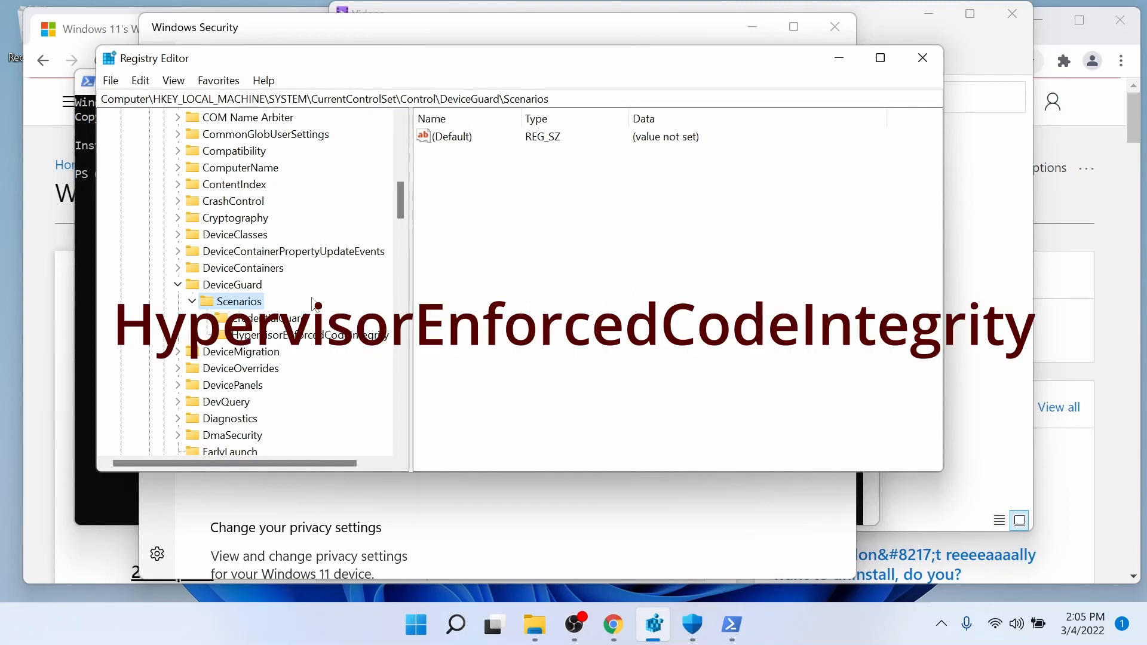
pyautogui.click(306, 335)
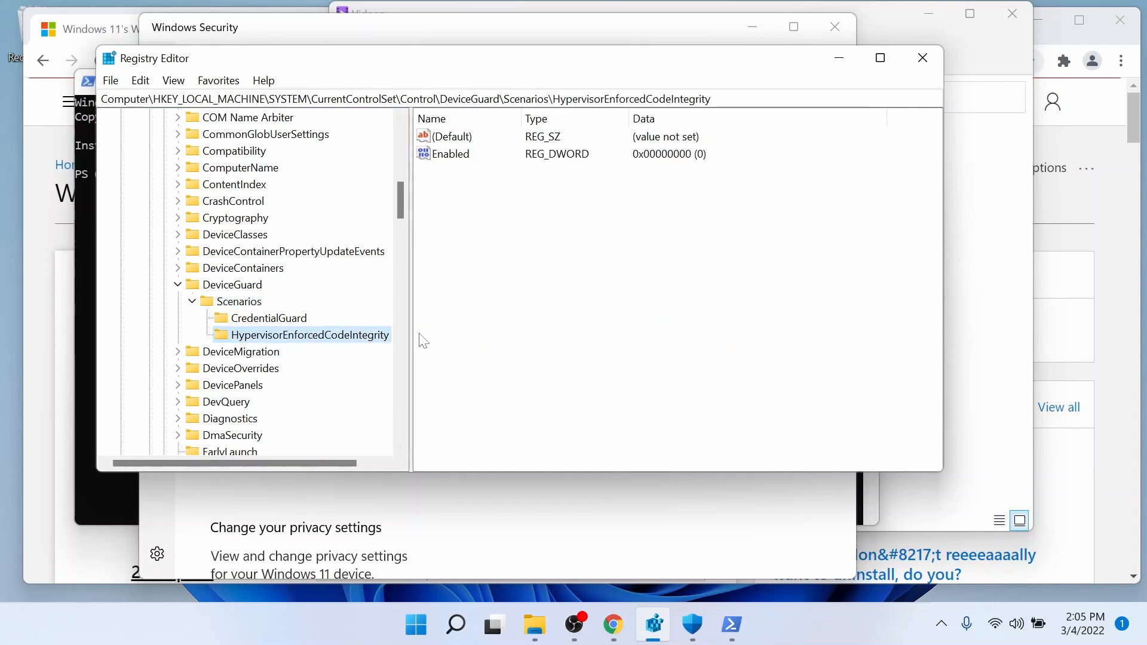
pyautogui.moveTo(424, 340)
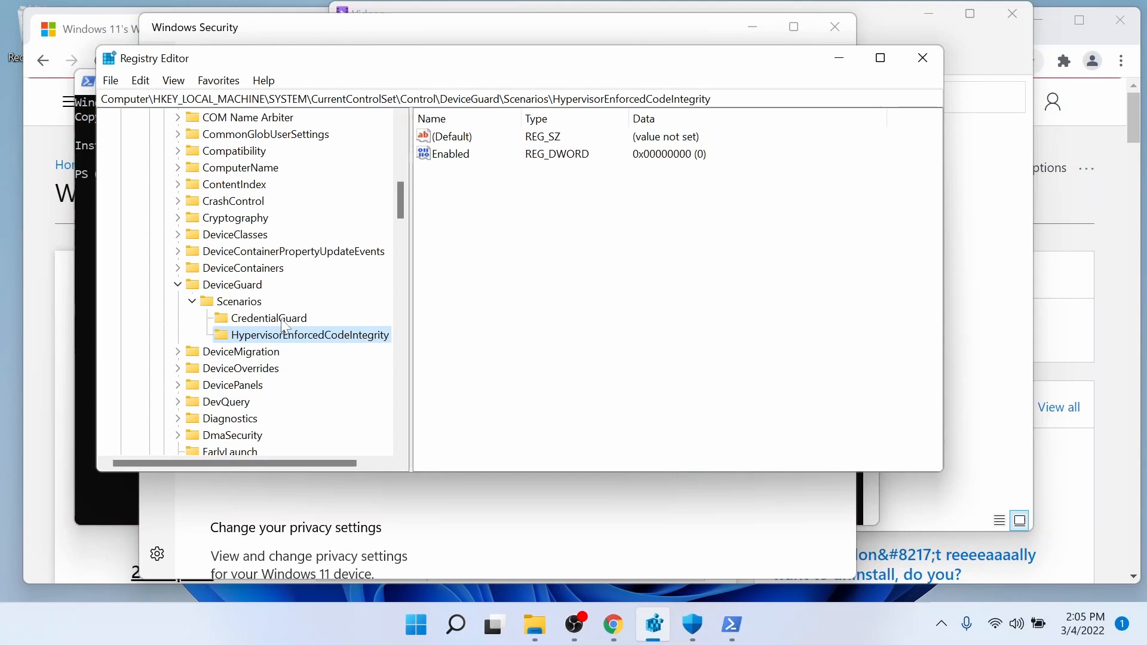
pyautogui.click(269, 318)
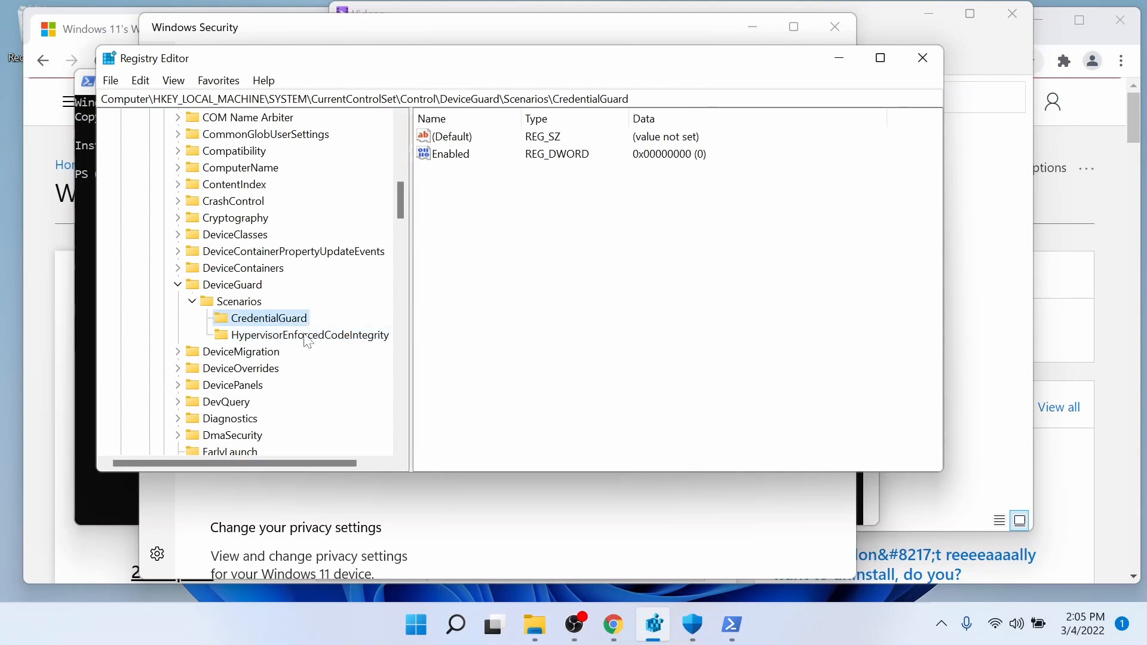
pyautogui.click(310, 335)
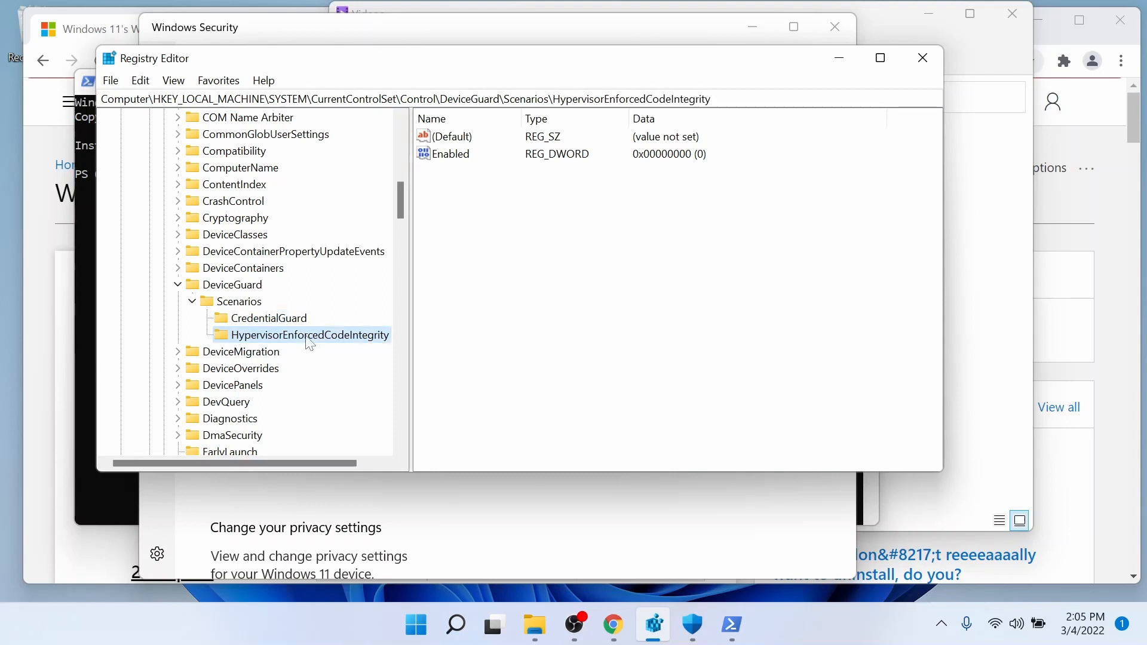
pyautogui.moveTo(286, 307)
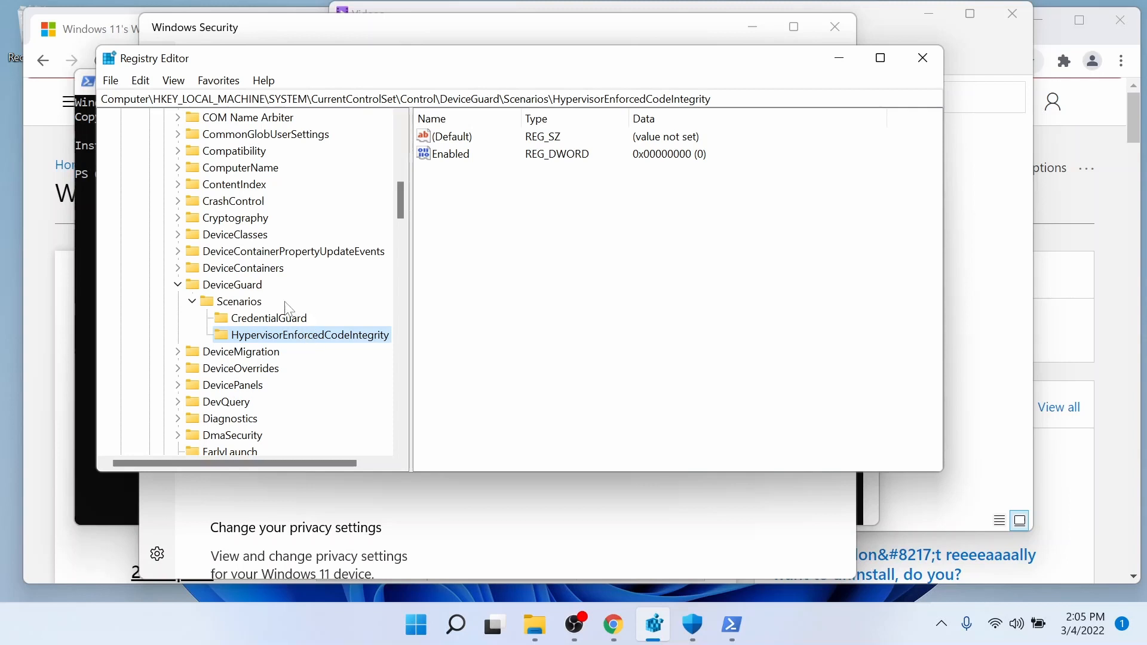
pyautogui.click(237, 301)
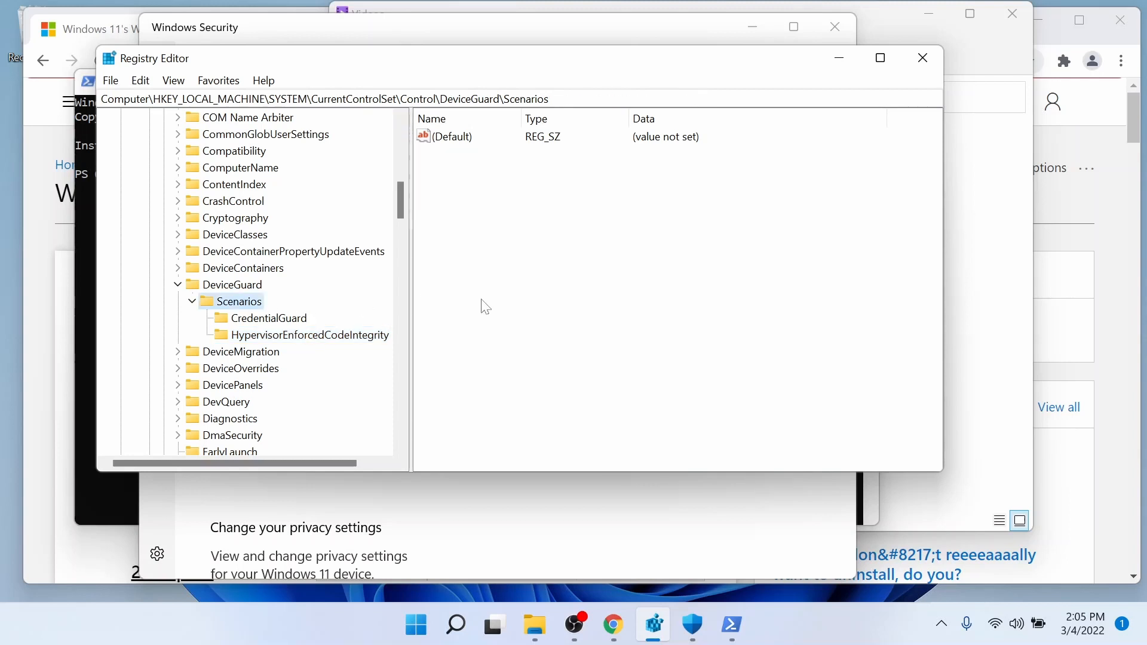
pyautogui.moveTo(420, 318)
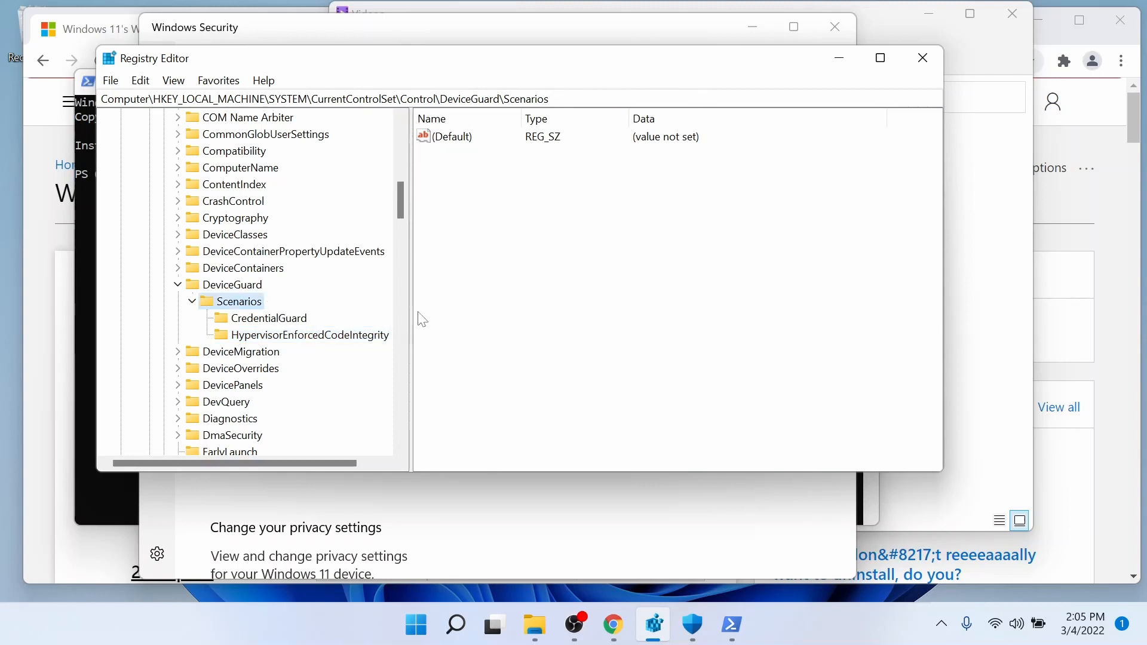
pyautogui.moveTo(510, 285)
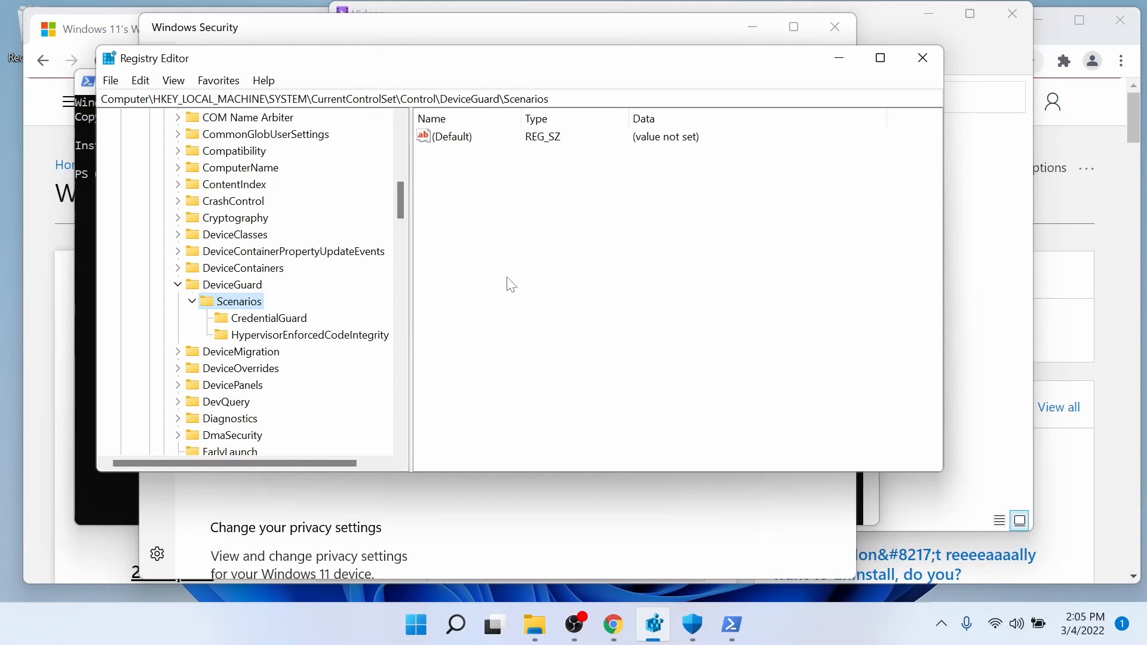
# - Show Scenarios' New options and confirm both subkeys' Enabled DWORDs read 0
pyautogui.rightClick(513, 285)
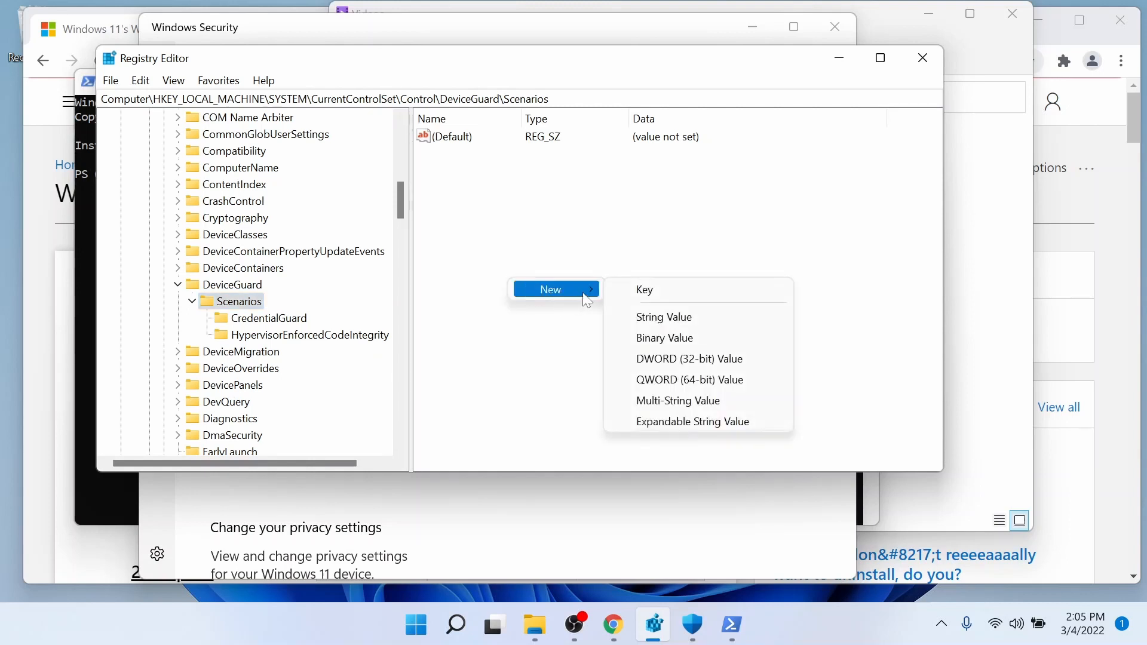
pyautogui.moveTo(695, 358)
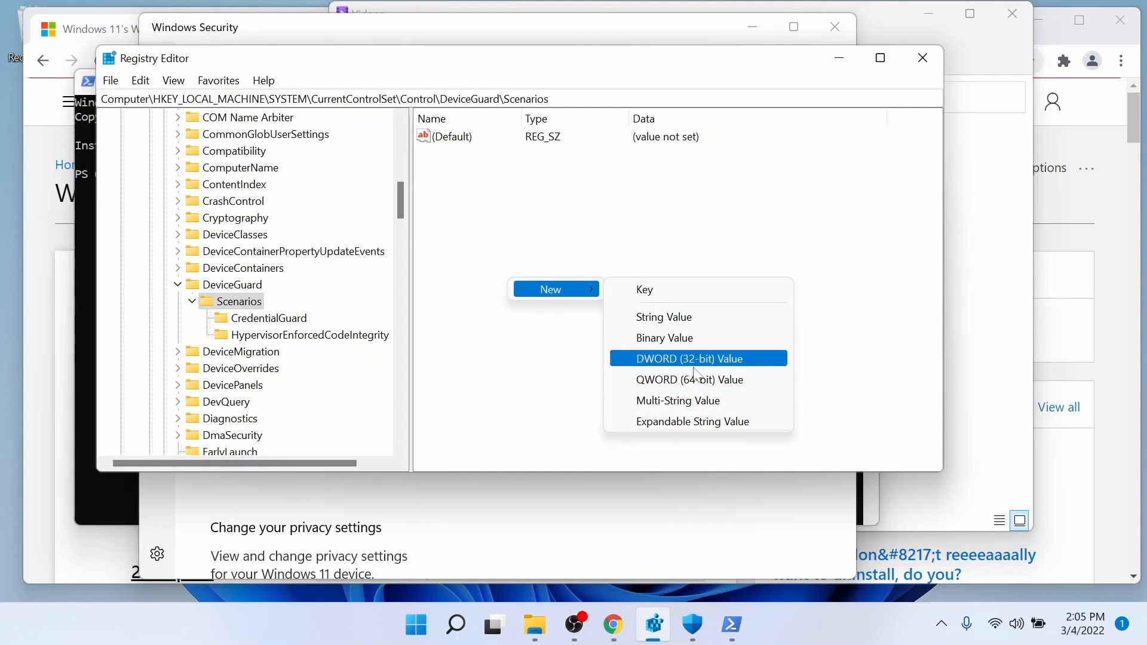
pyautogui.moveTo(649, 305)
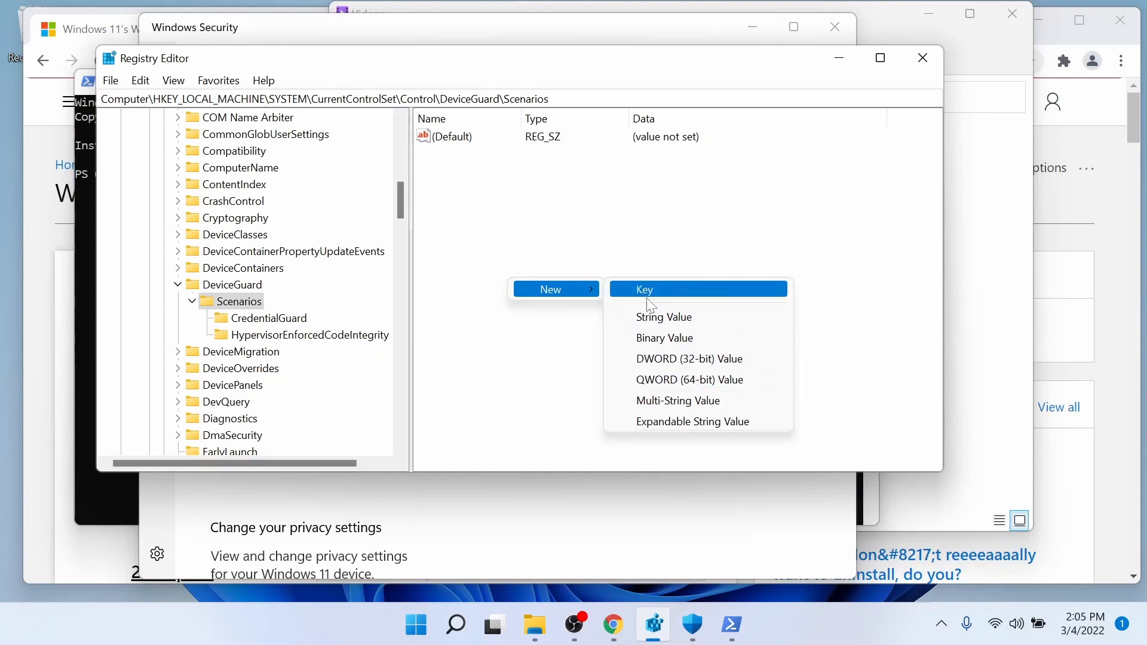
pyautogui.click(269, 318)
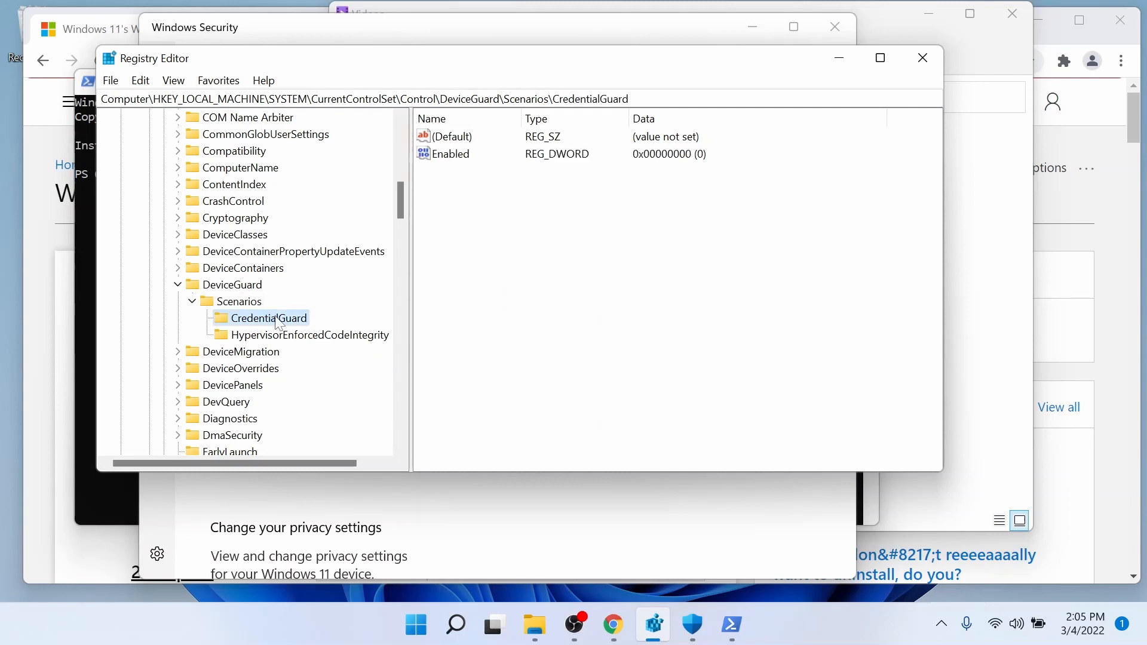
pyautogui.moveTo(279, 341)
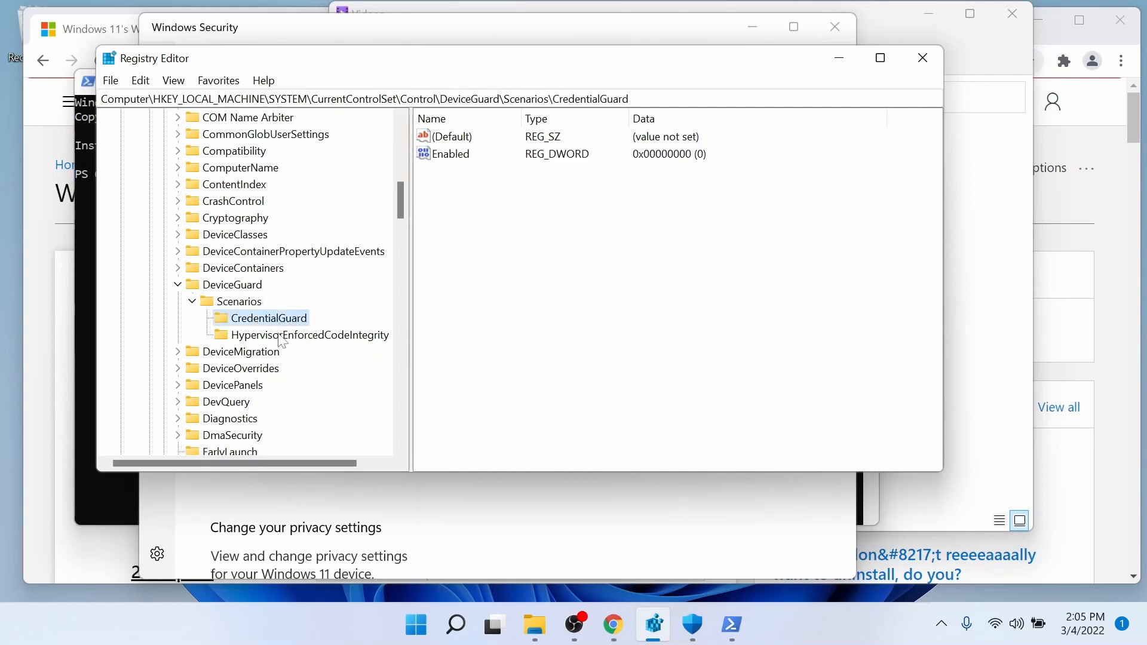
pyautogui.click(311, 334)
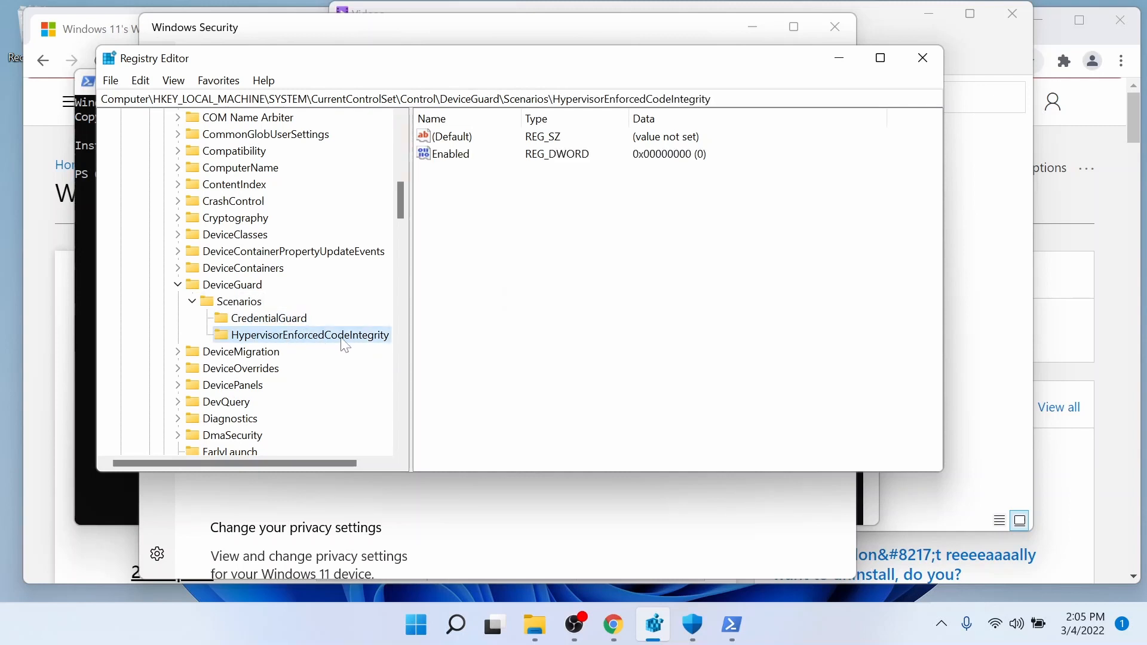
pyautogui.click(269, 318)
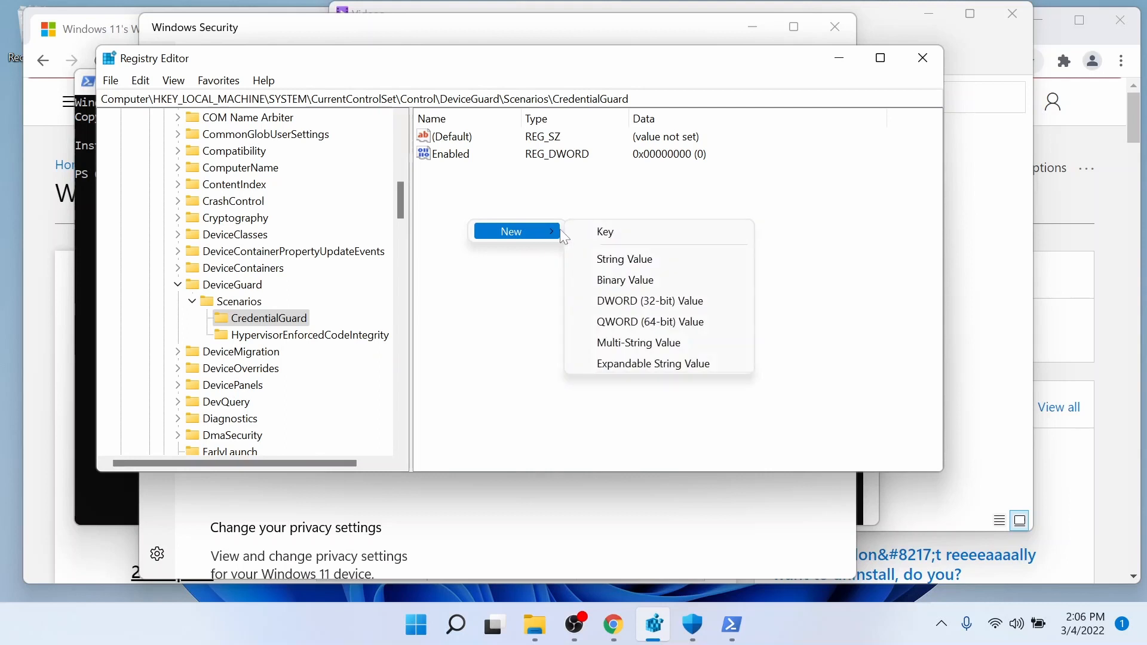
pyautogui.moveTo(650, 301)
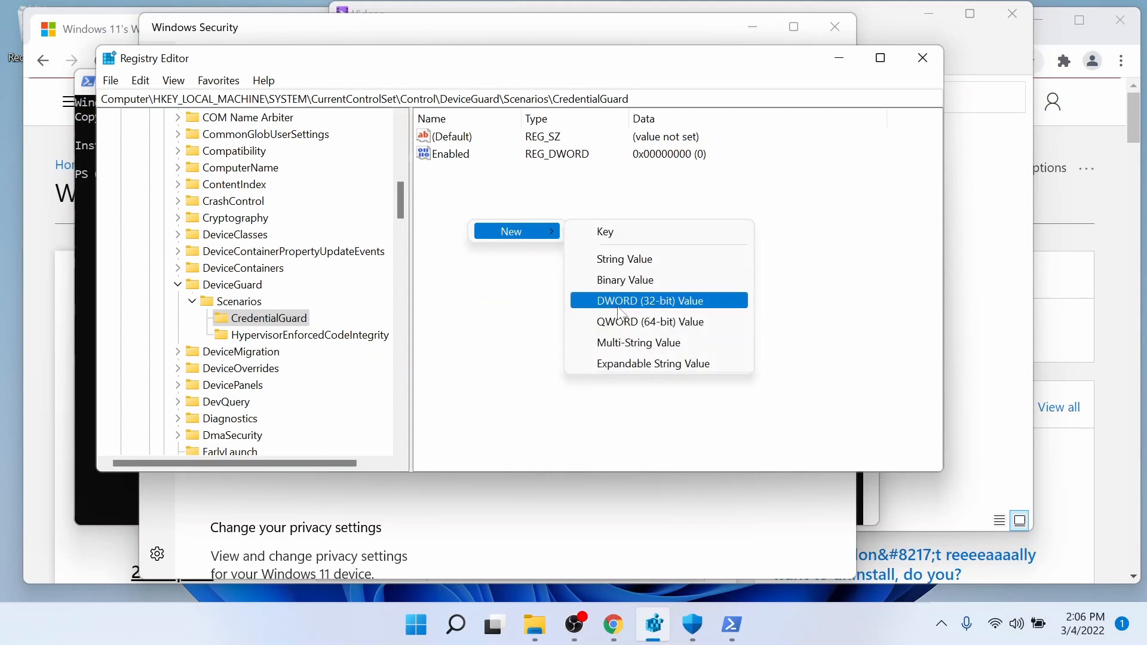
# - Create an Enabled DWORD (32-bit) value and modify its data to 0 in each subkey
pyautogui.click(650, 300)
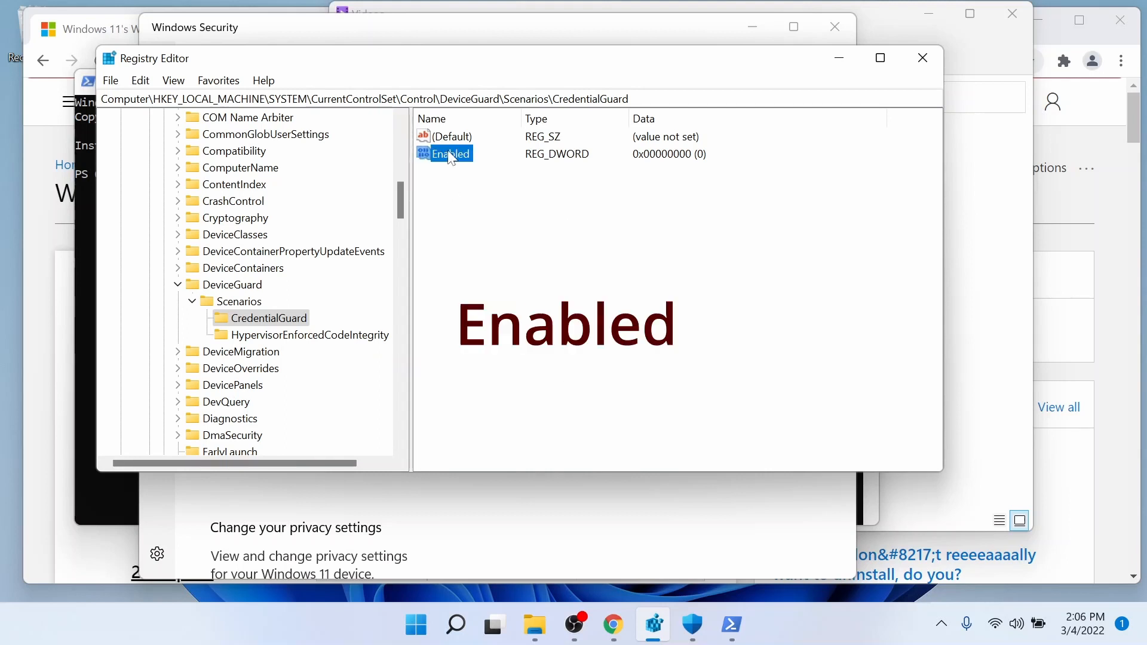
pyautogui.doubleClick(452, 154)
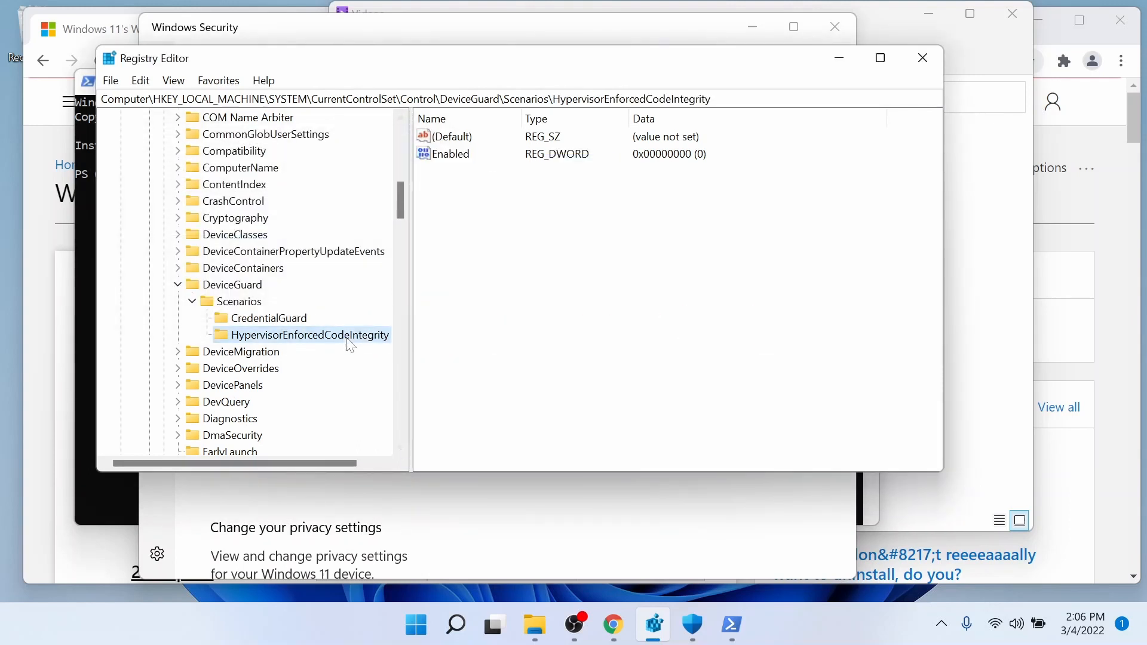
pyautogui.rightClick(451, 154)
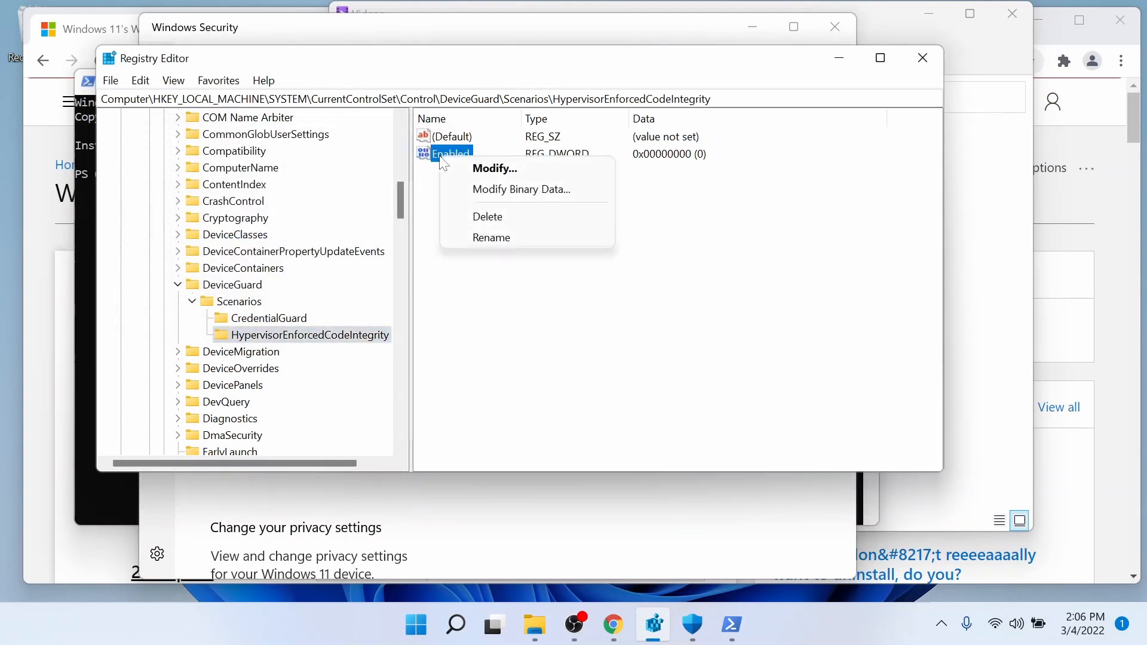
pyautogui.moveTo(435, 159)
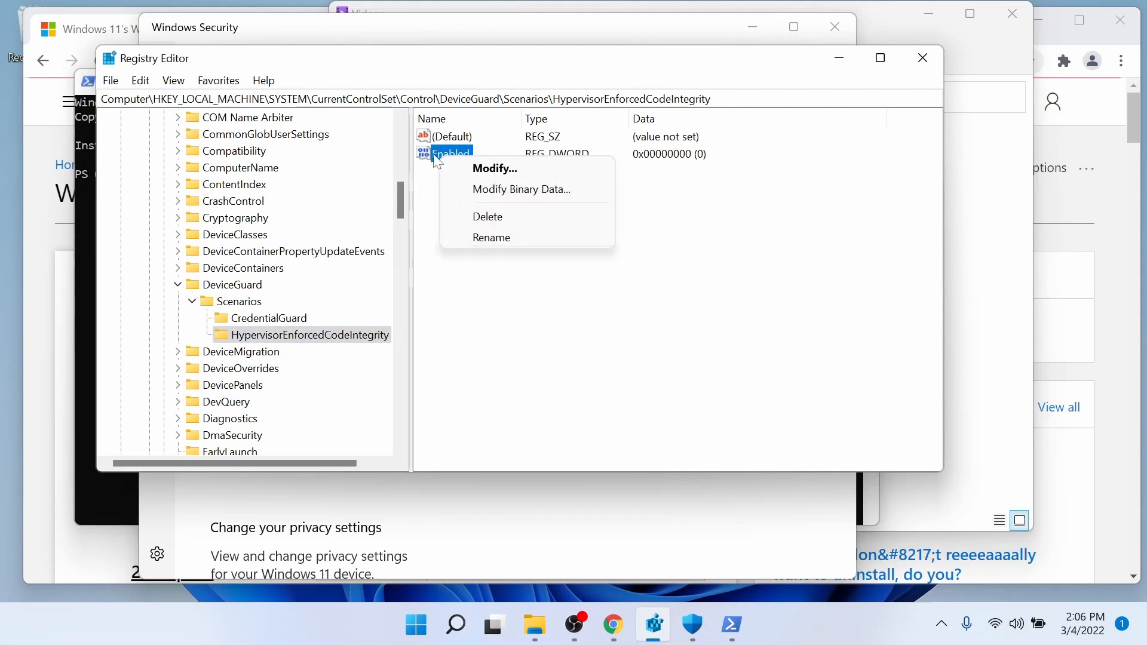
pyautogui.moveTo(424, 203)
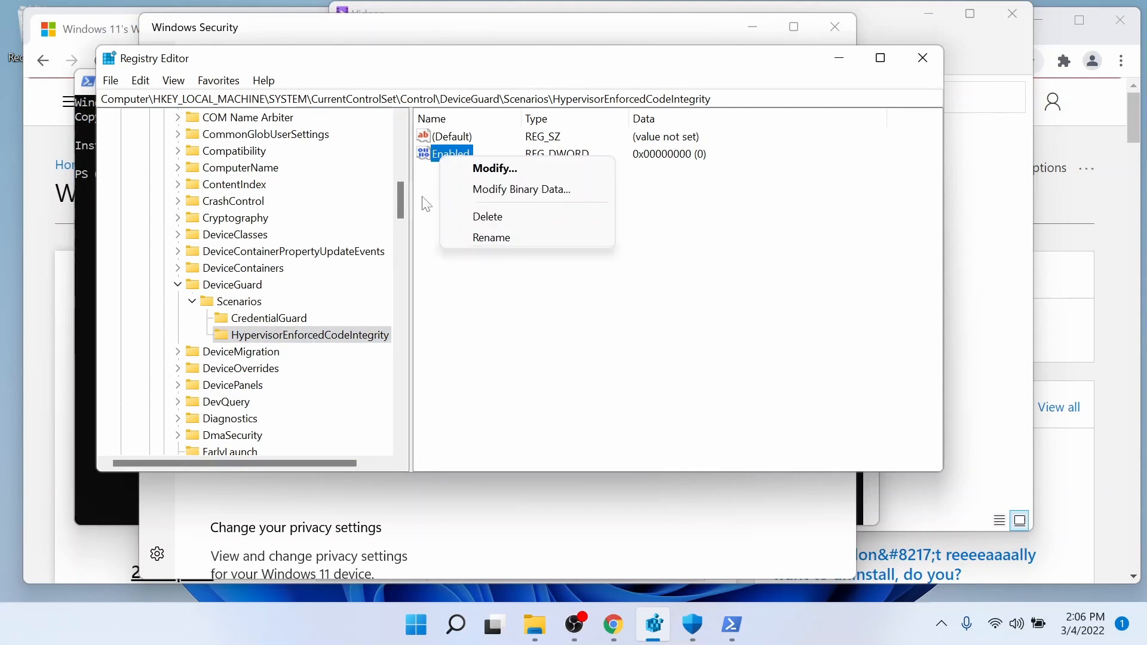
pyautogui.click(473, 203)
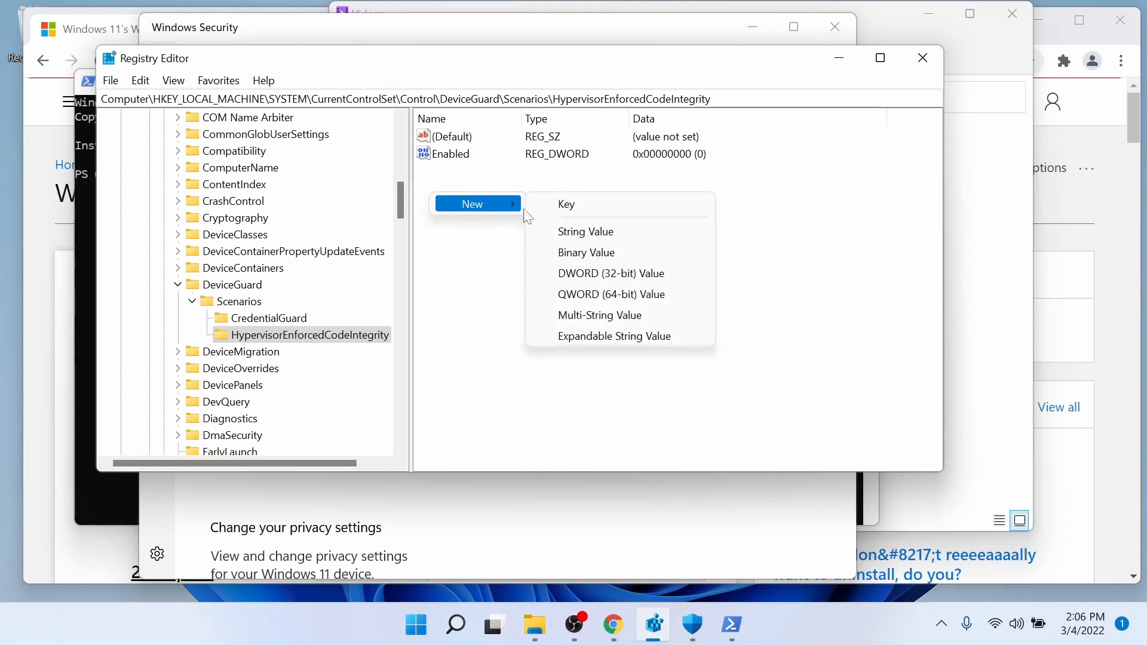
pyautogui.moveTo(611, 272)
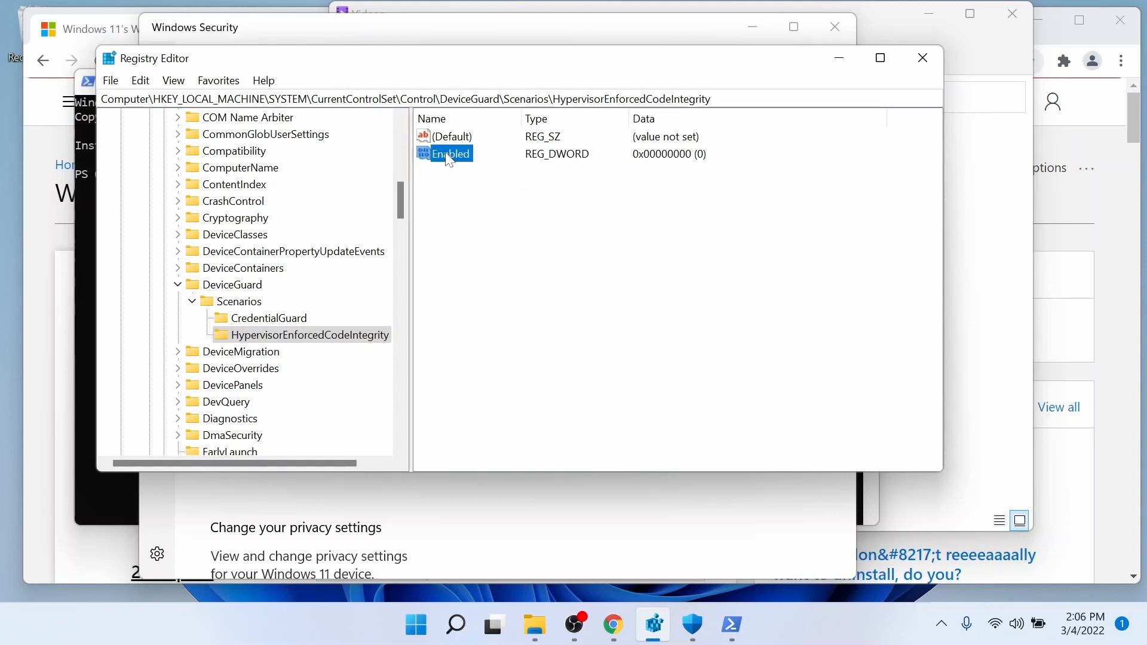
pyautogui.rightClick(452, 154)
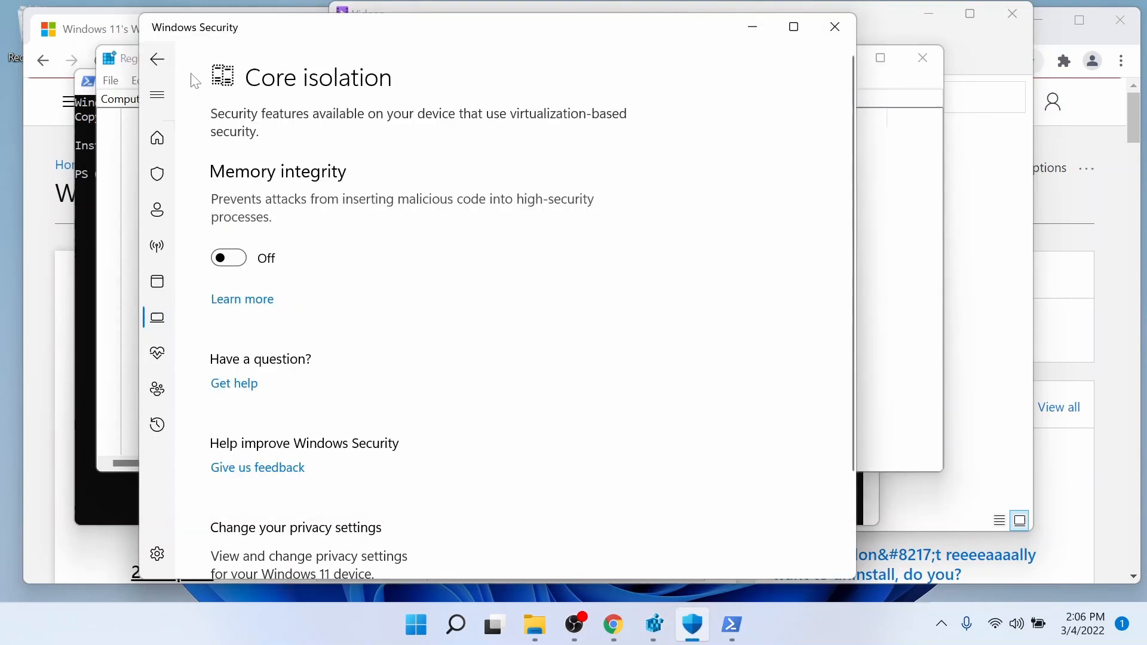
# - From Device security, reopen Core isolation details confirming Memory integrity is Off
pyautogui.click(156, 60)
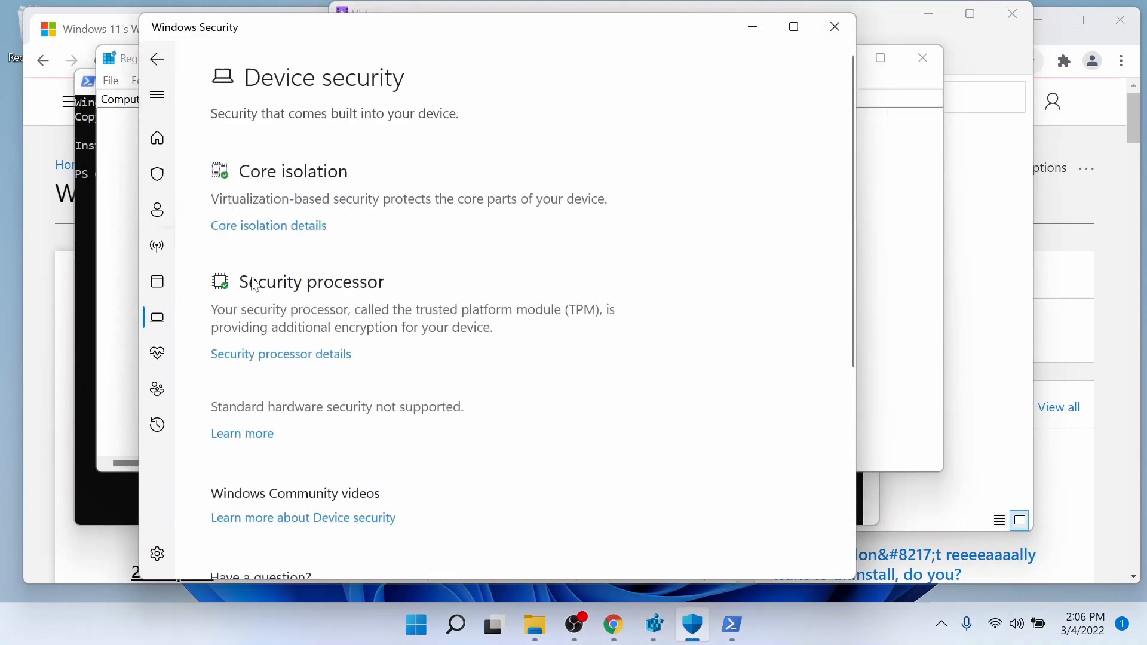
pyautogui.moveTo(321, 233)
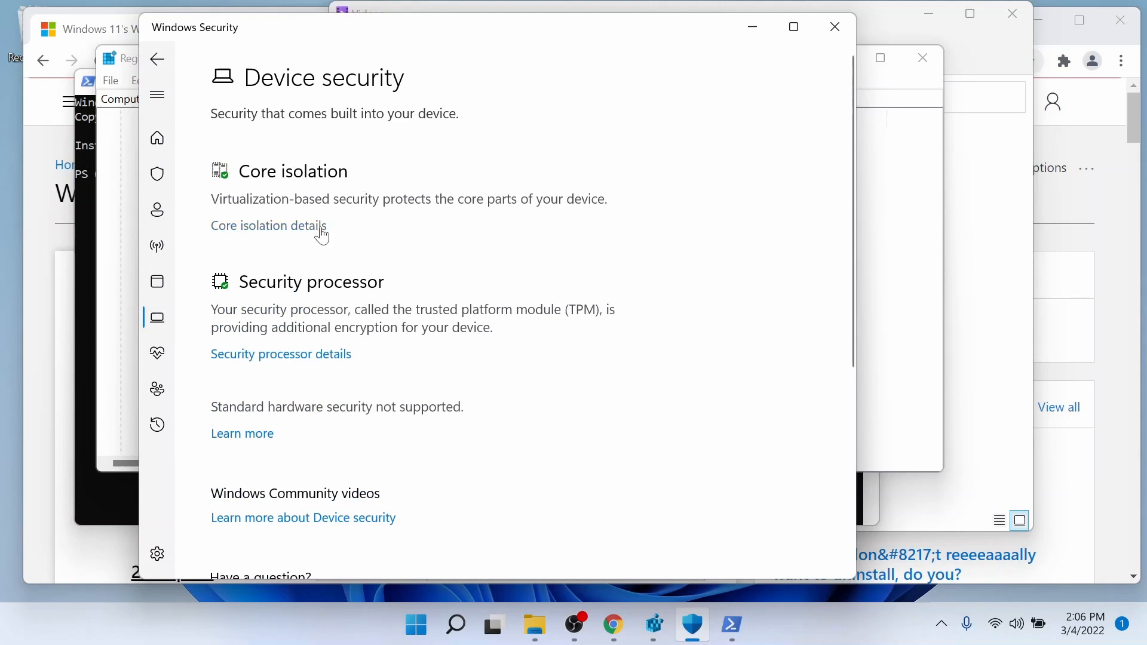
pyautogui.click(268, 225)
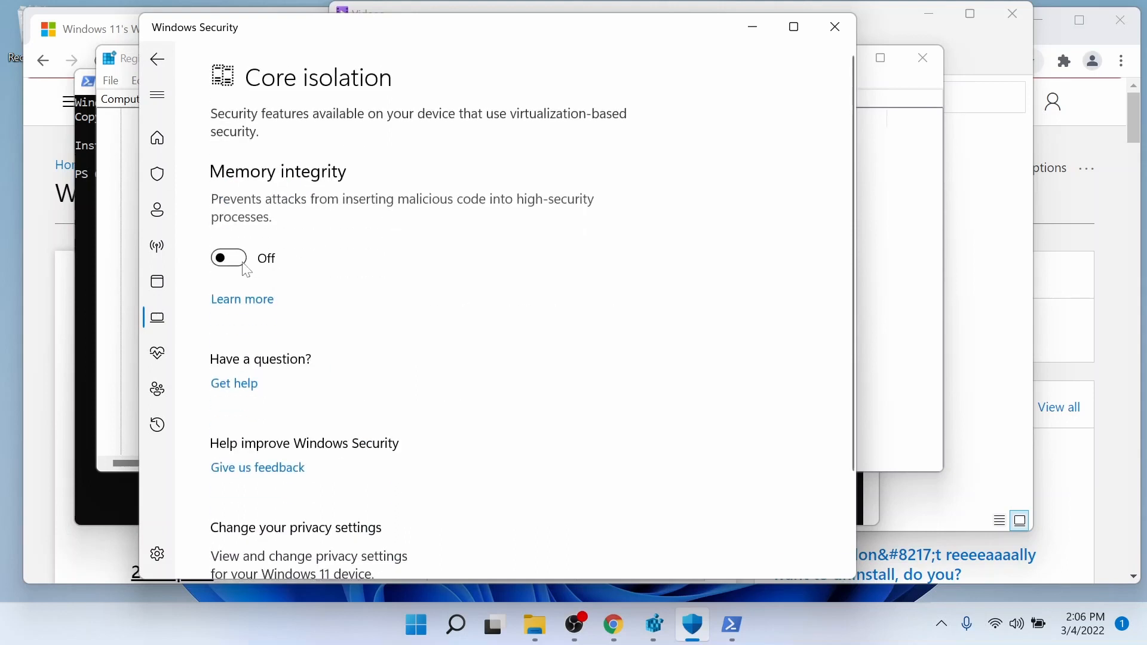